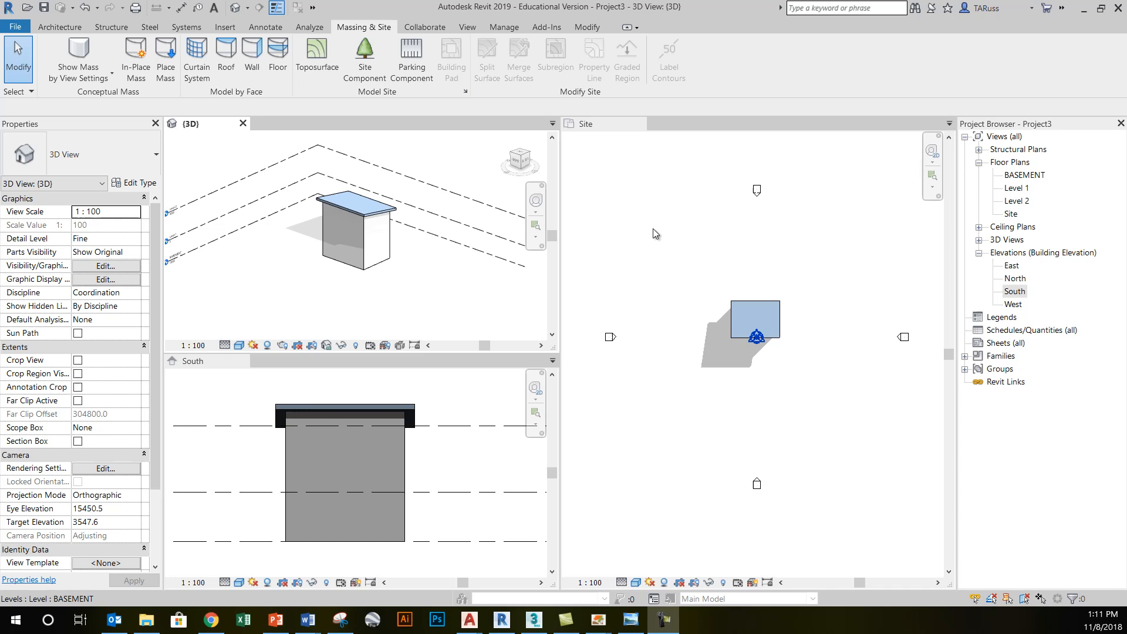
mouse_move(322, 280)
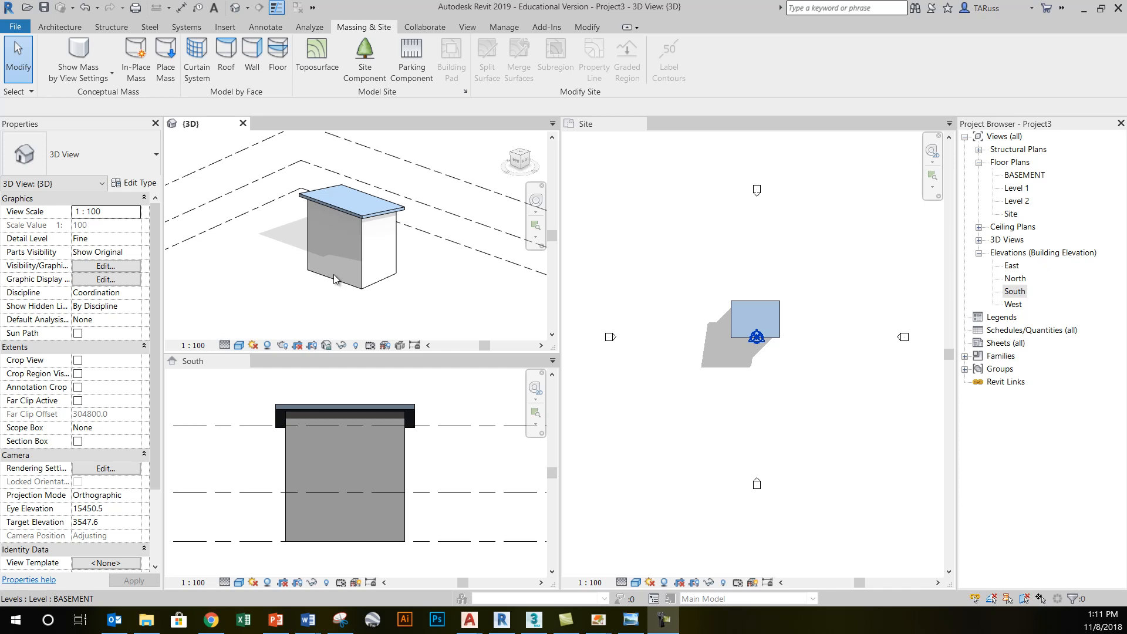
mouse_move(841, 265)
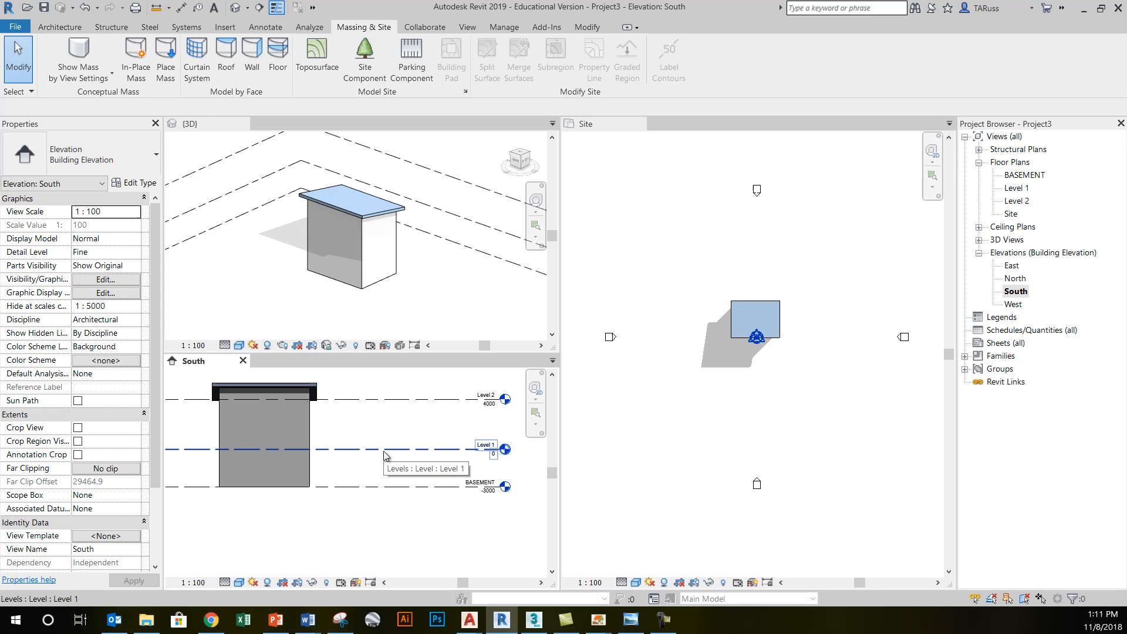
mouse_move(385, 456)
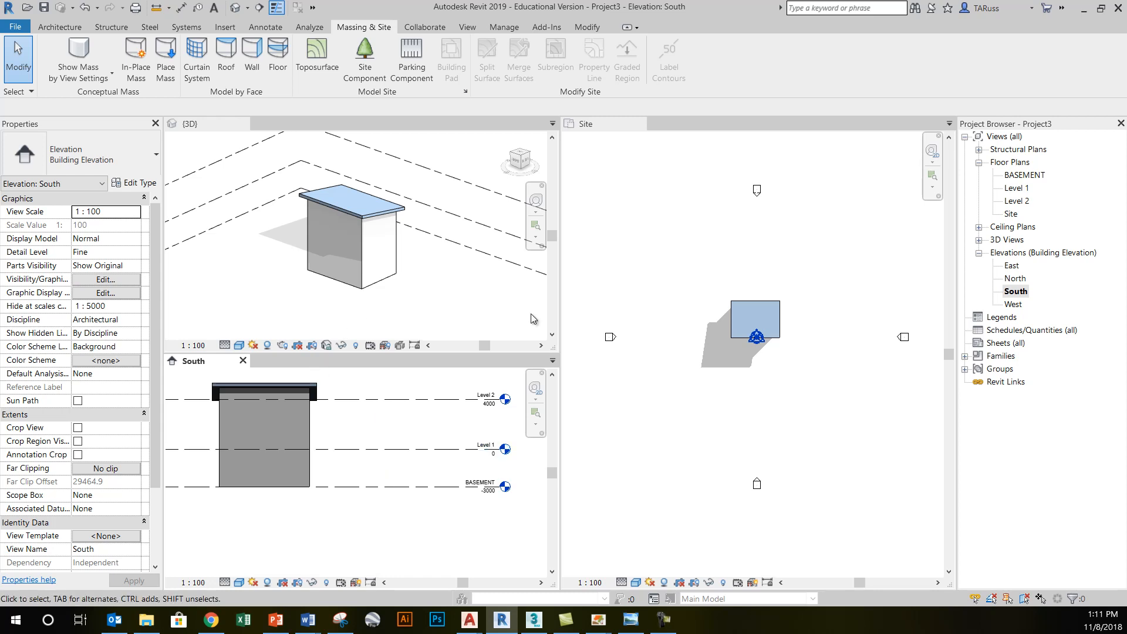
mouse_move(705, 260)
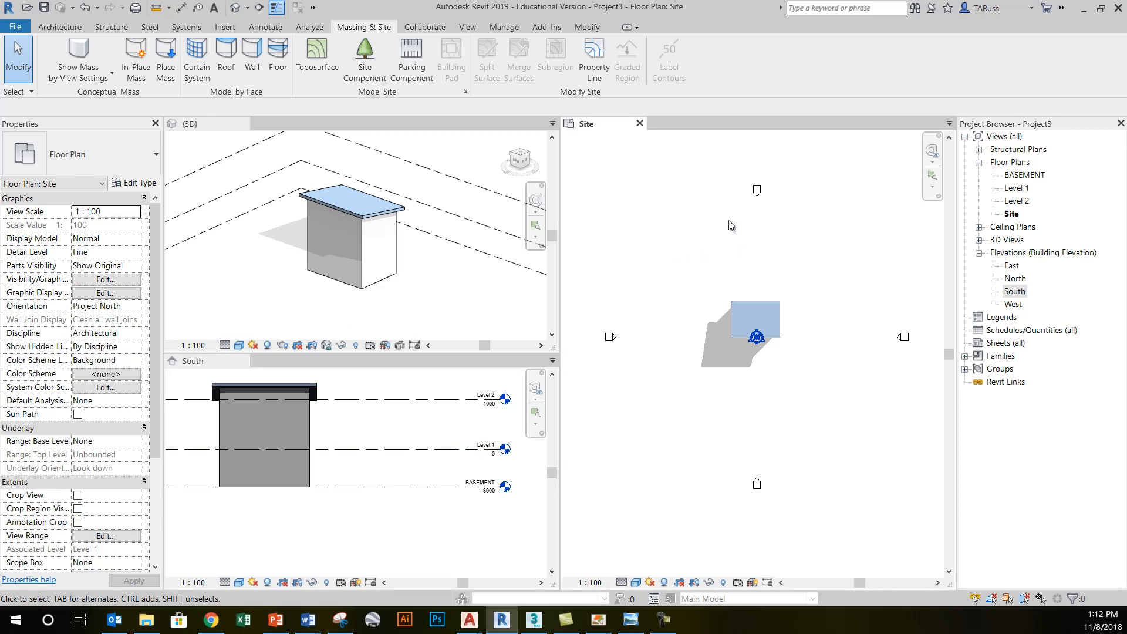
mouse_move(638, 161)
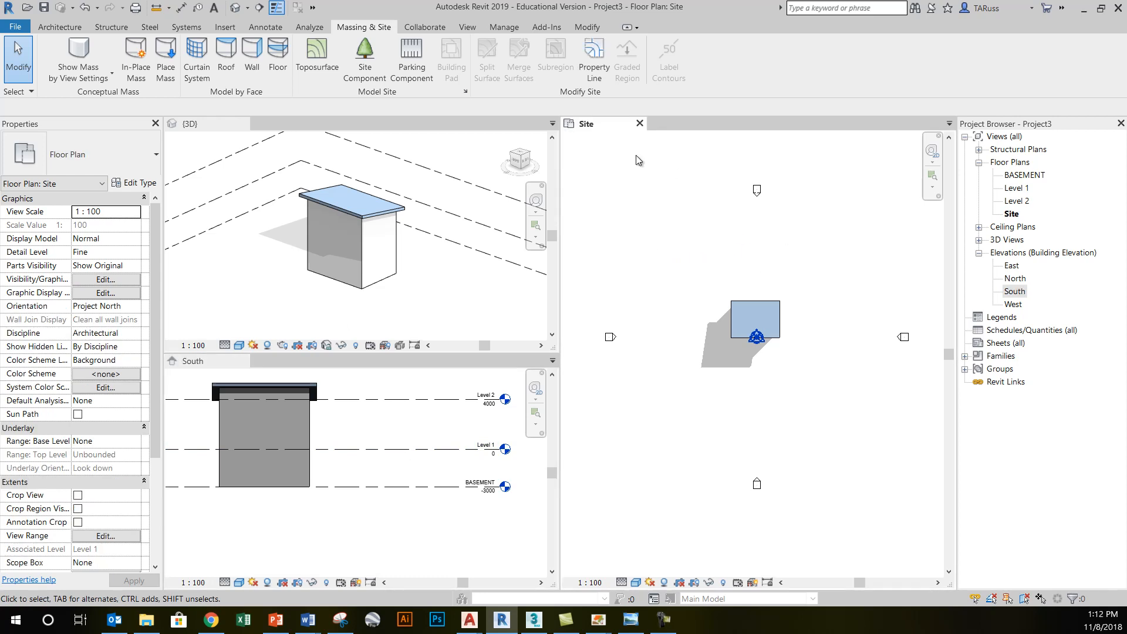
Close the {3D} and South elevation tabs so only the Site plan remains open
click(189, 124)
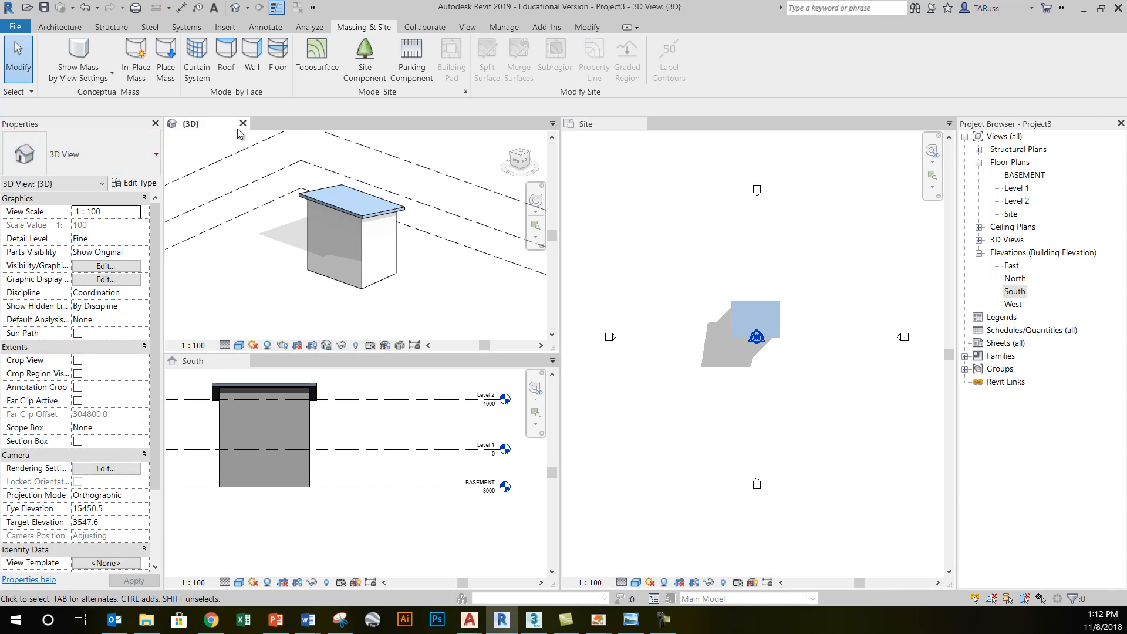
click(243, 123)
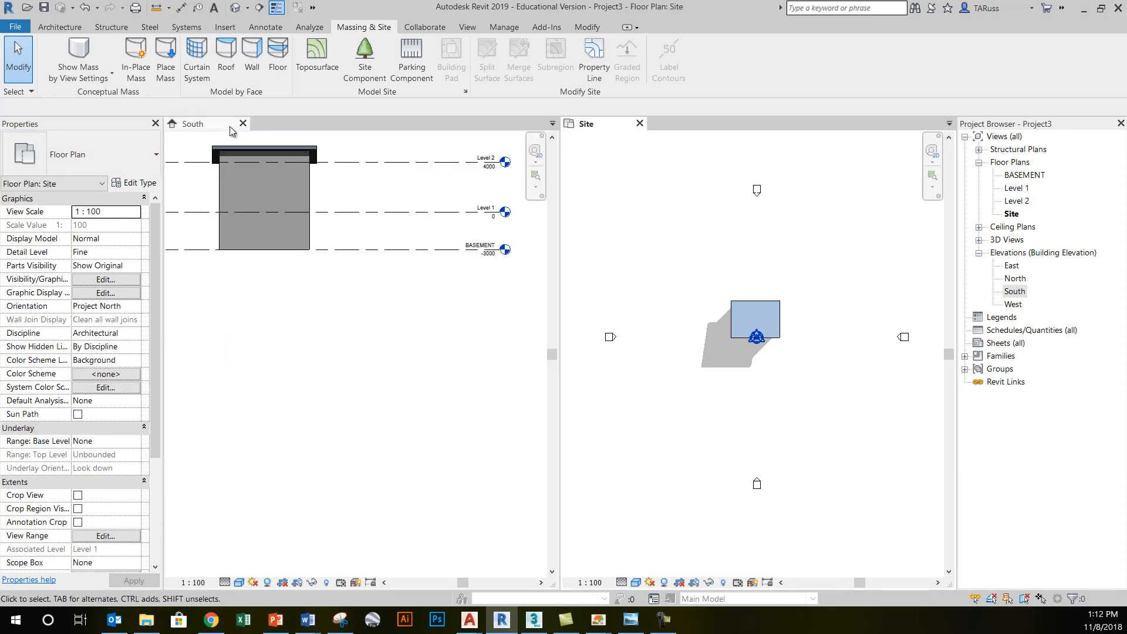
click(242, 123)
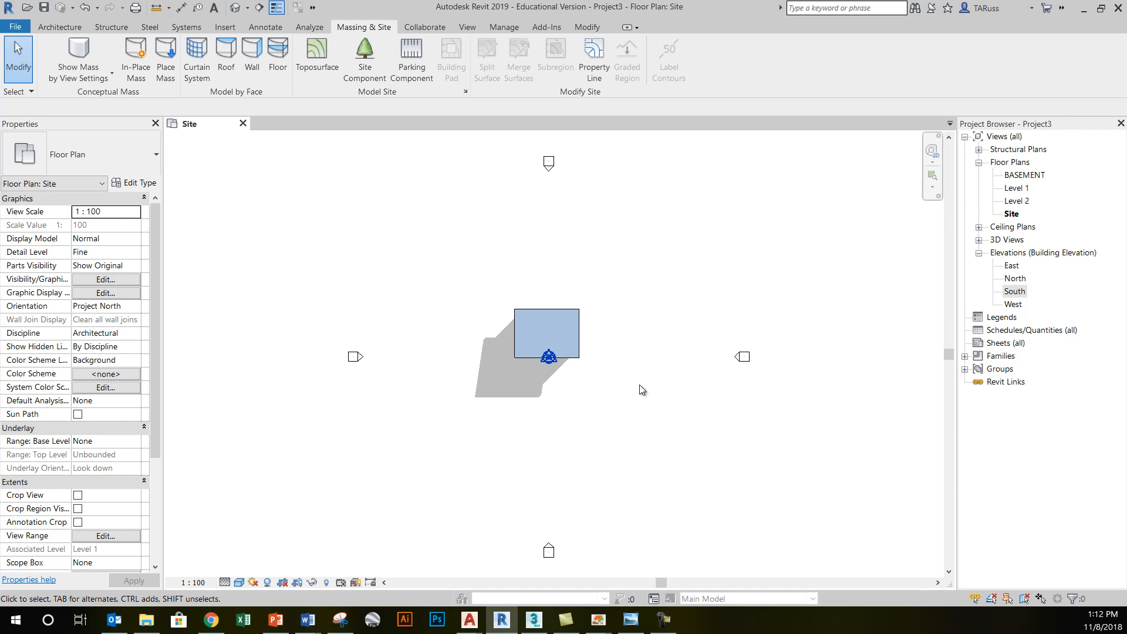
mouse_move(405, 288)
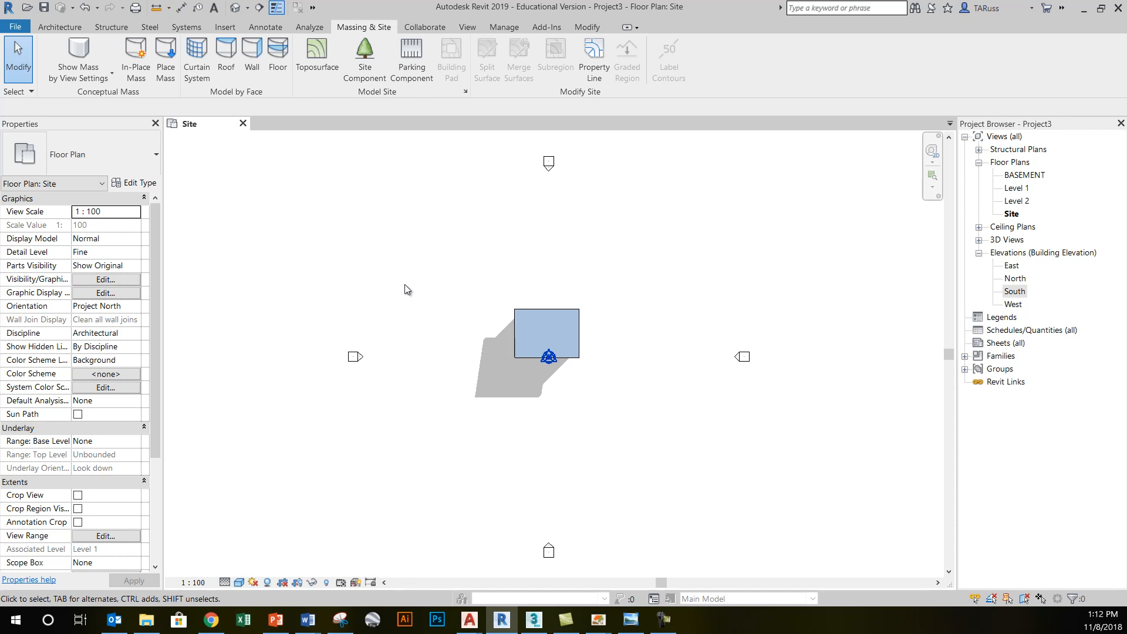
mouse_move(482, 247)
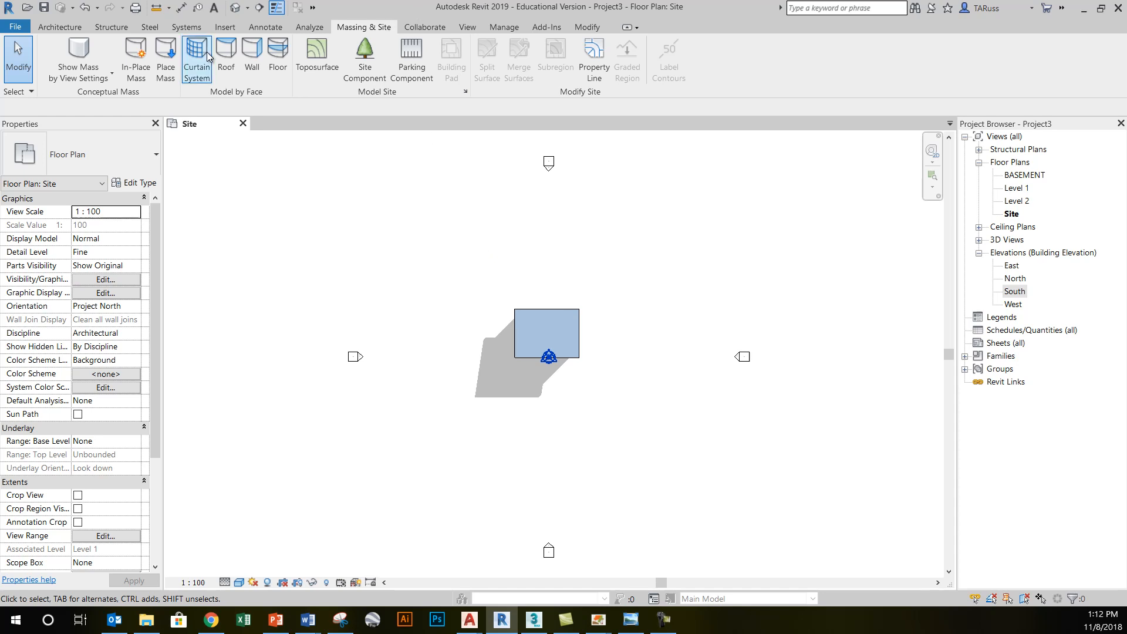
Draw a roughly 47000 by 43000 rectangle of detail lines around the building mass
click(266, 27)
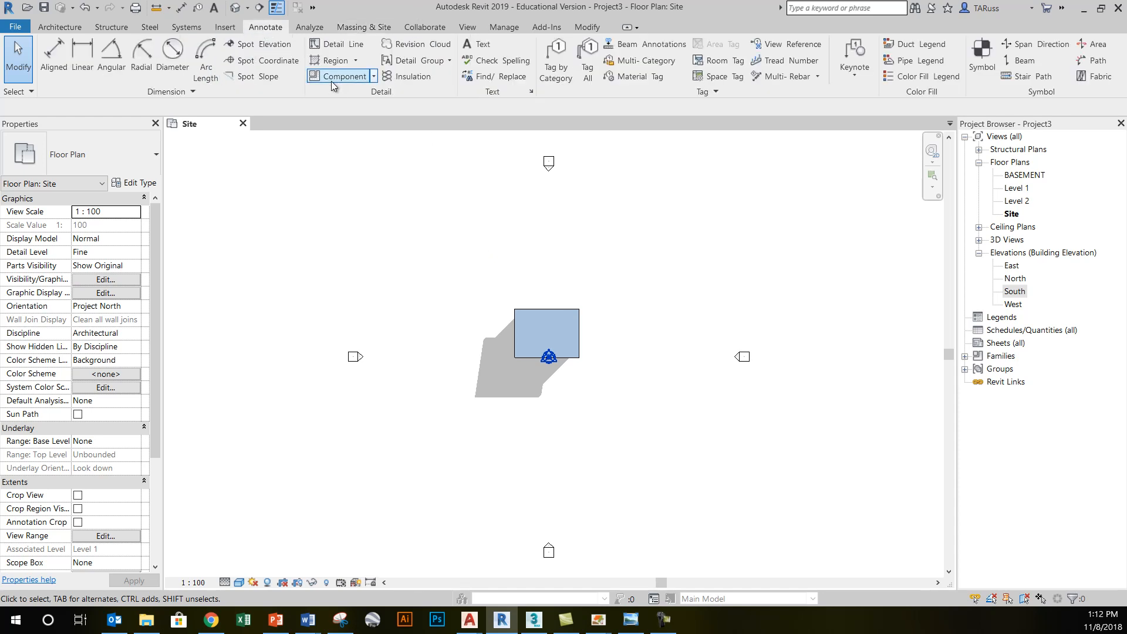
mouse_move(343, 47)
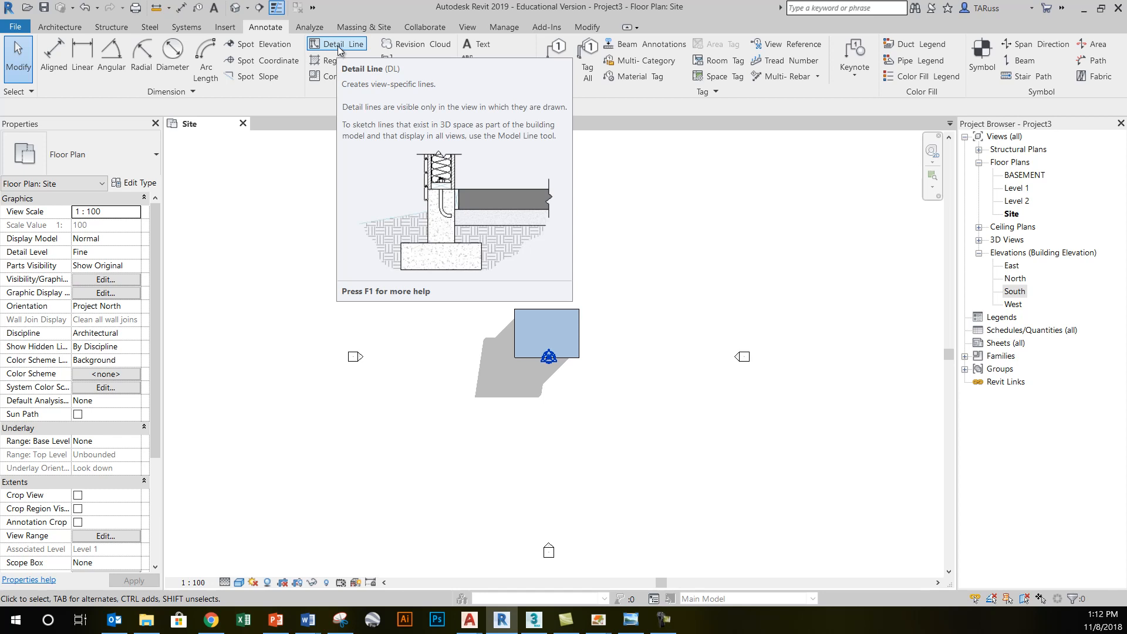
mouse_move(344, 53)
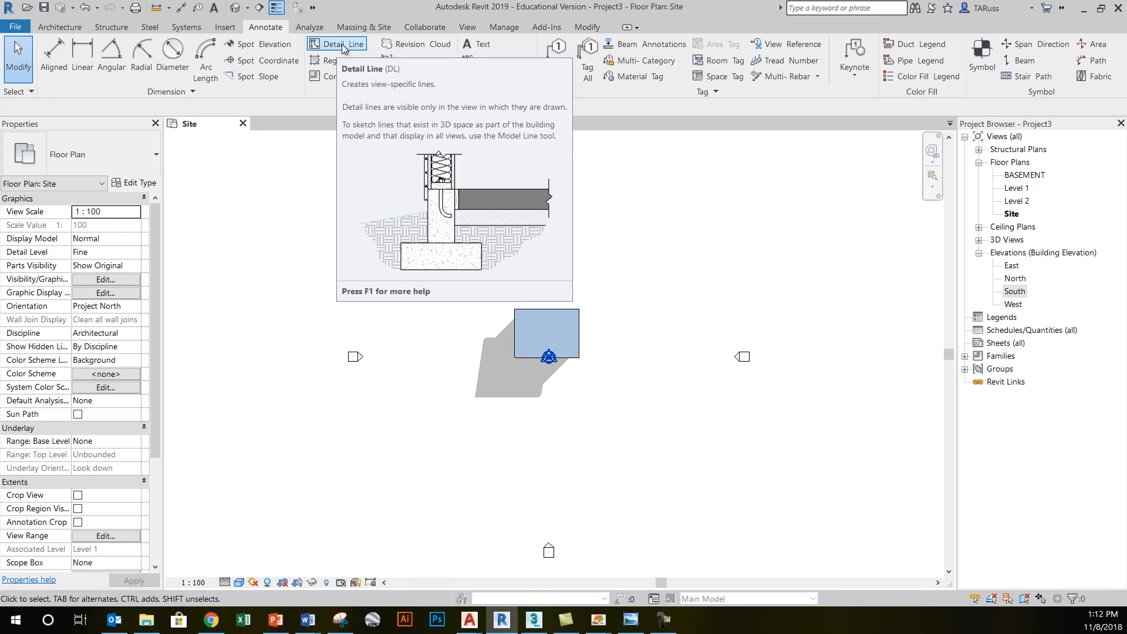
mouse_move(344, 52)
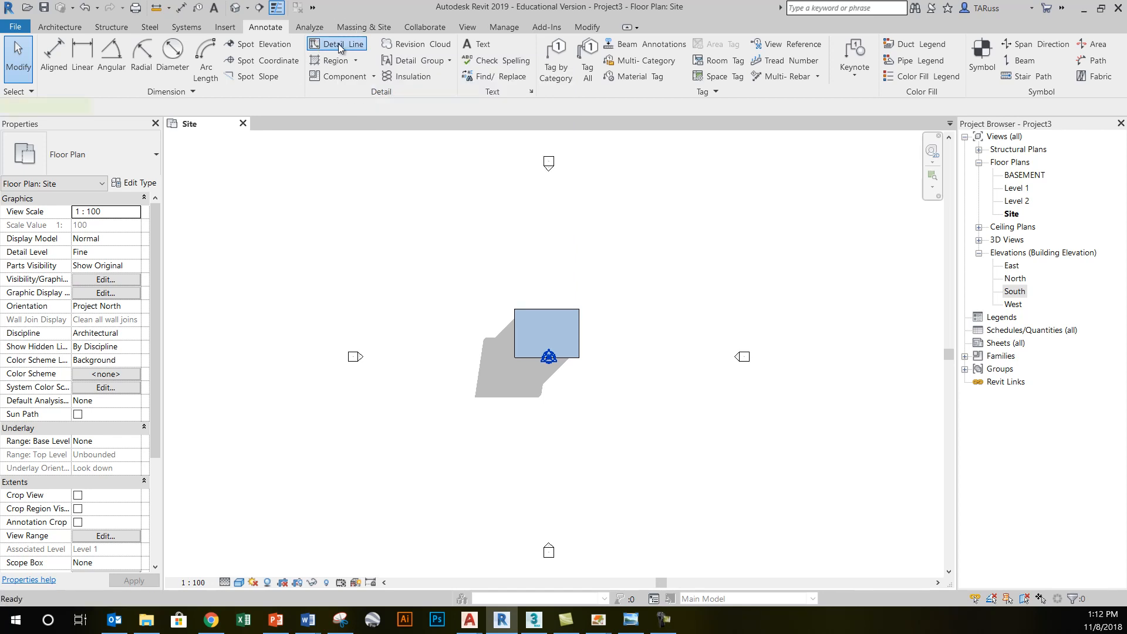
click(338, 44)
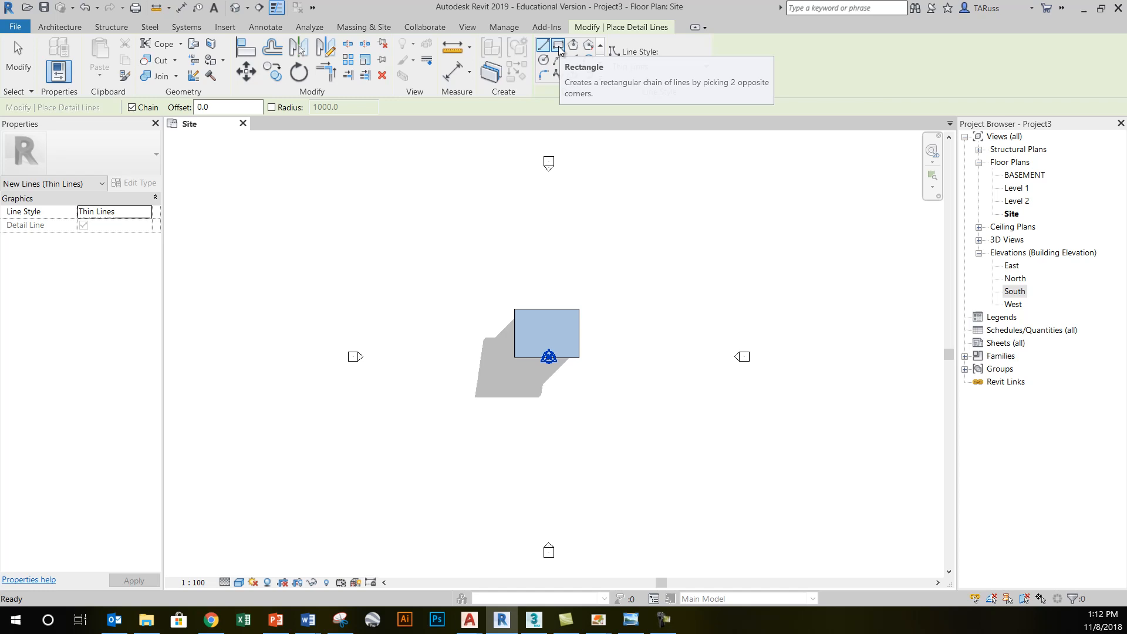
click(556, 45)
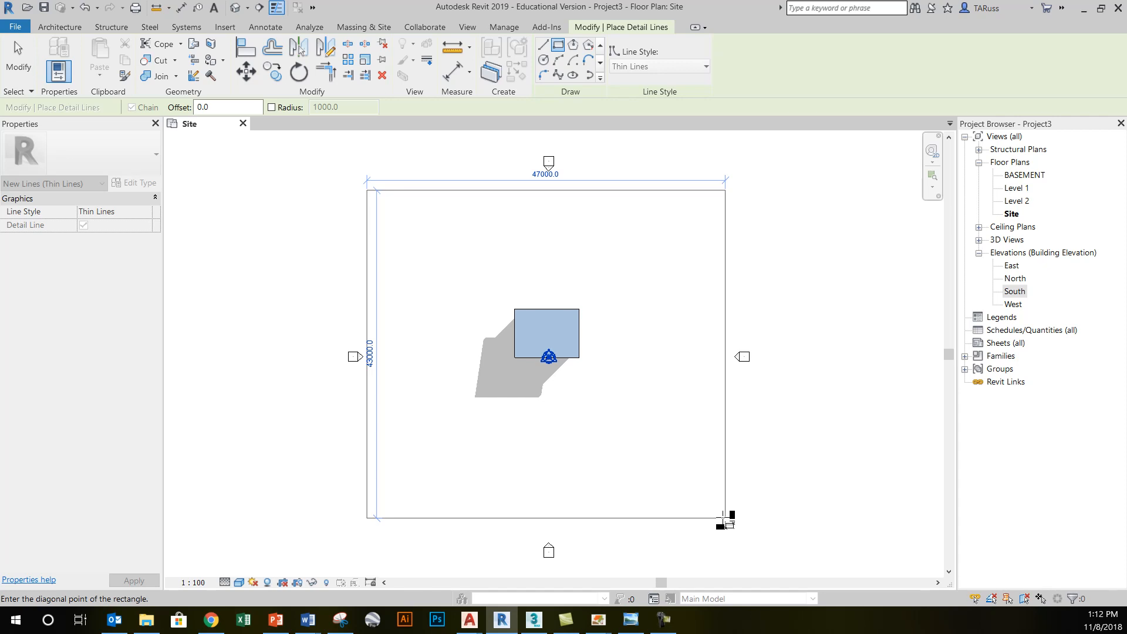
click(722, 517)
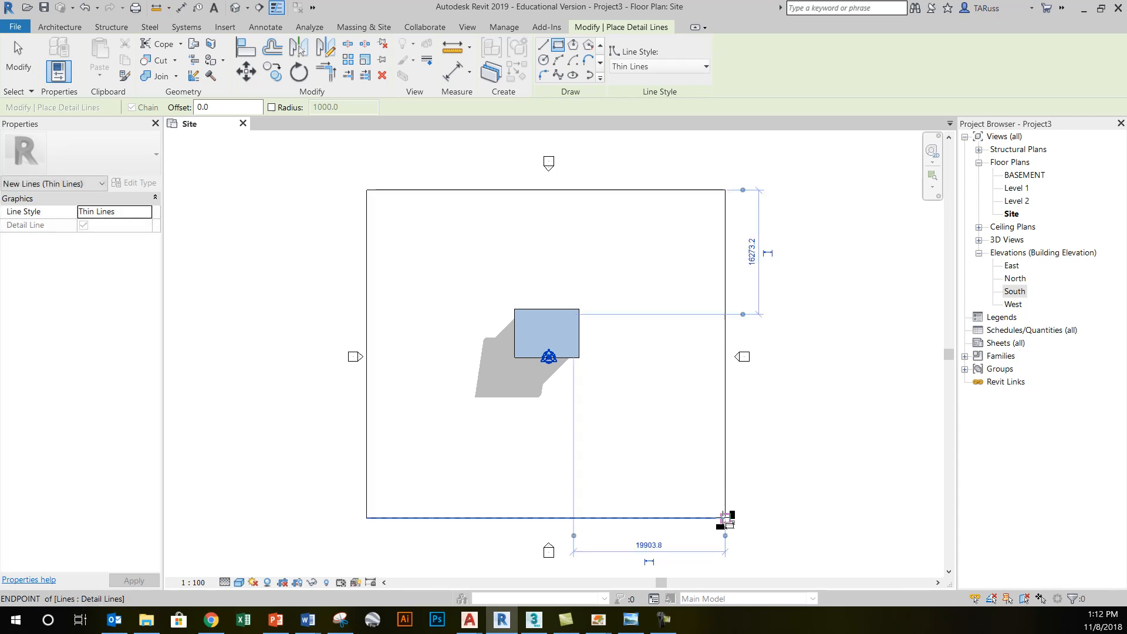
mouse_move(723, 518)
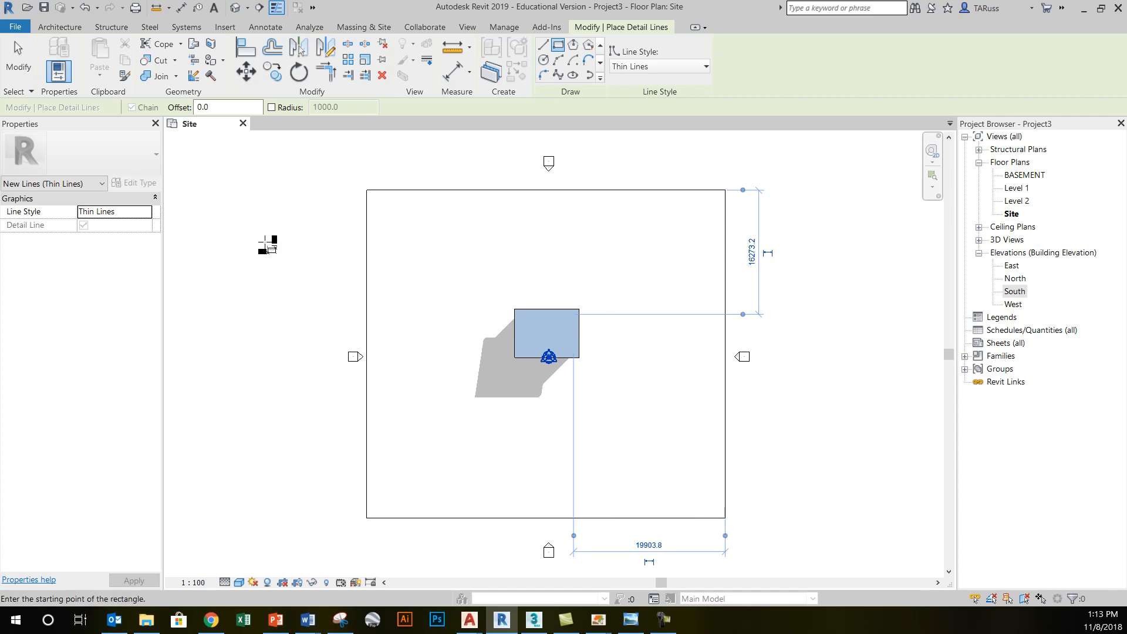
mouse_move(23, 47)
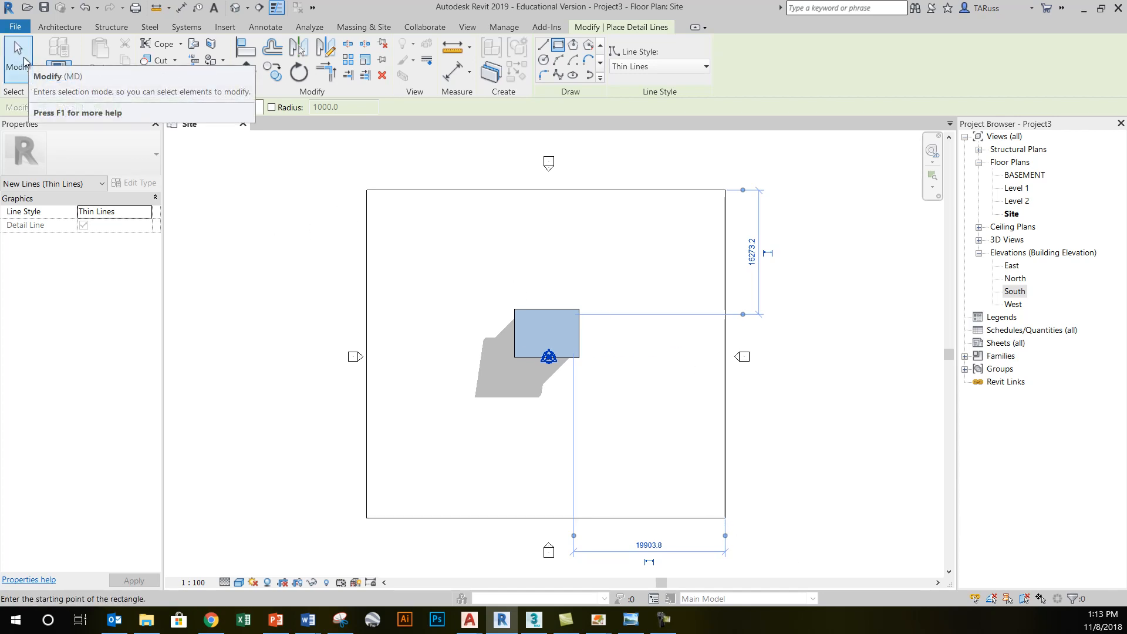
click(265, 27)
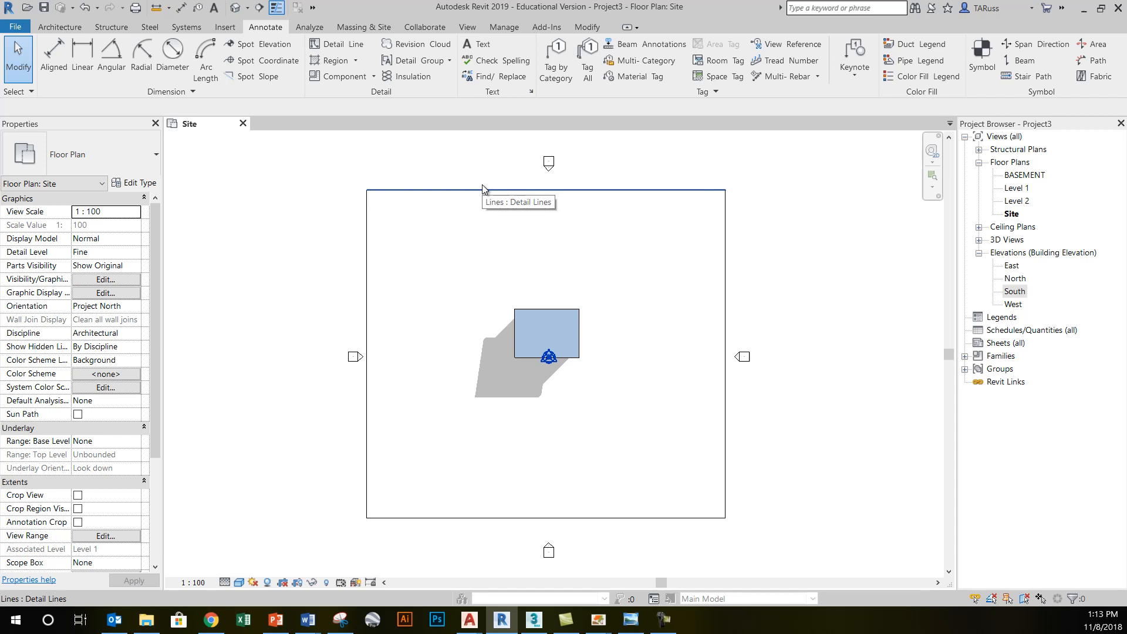
mouse_move(306, 51)
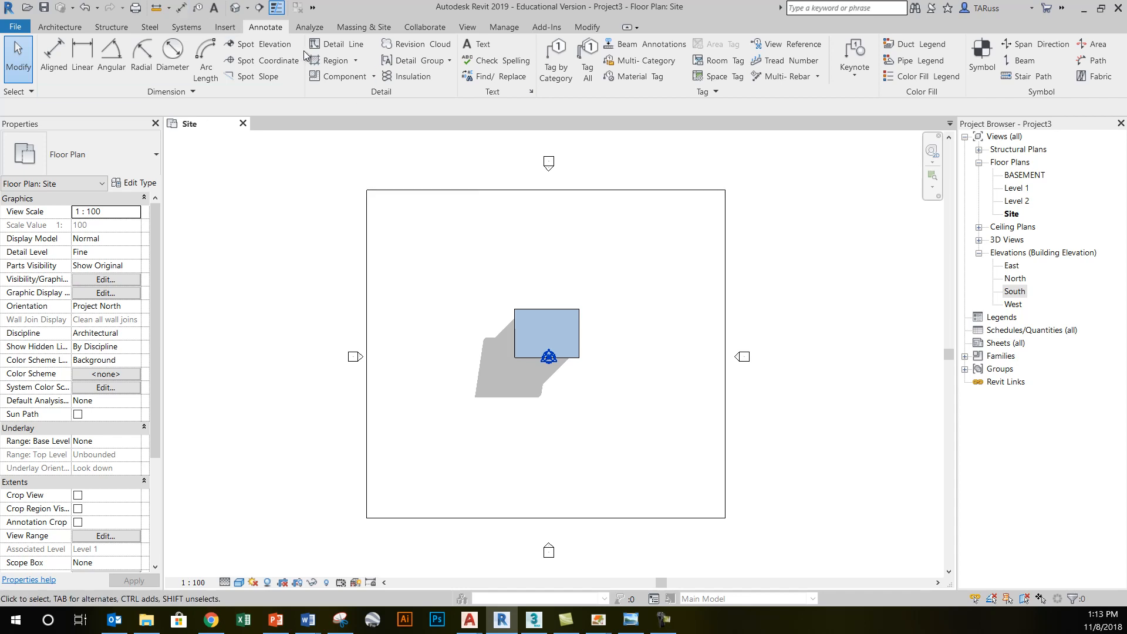
mouse_move(362, 31)
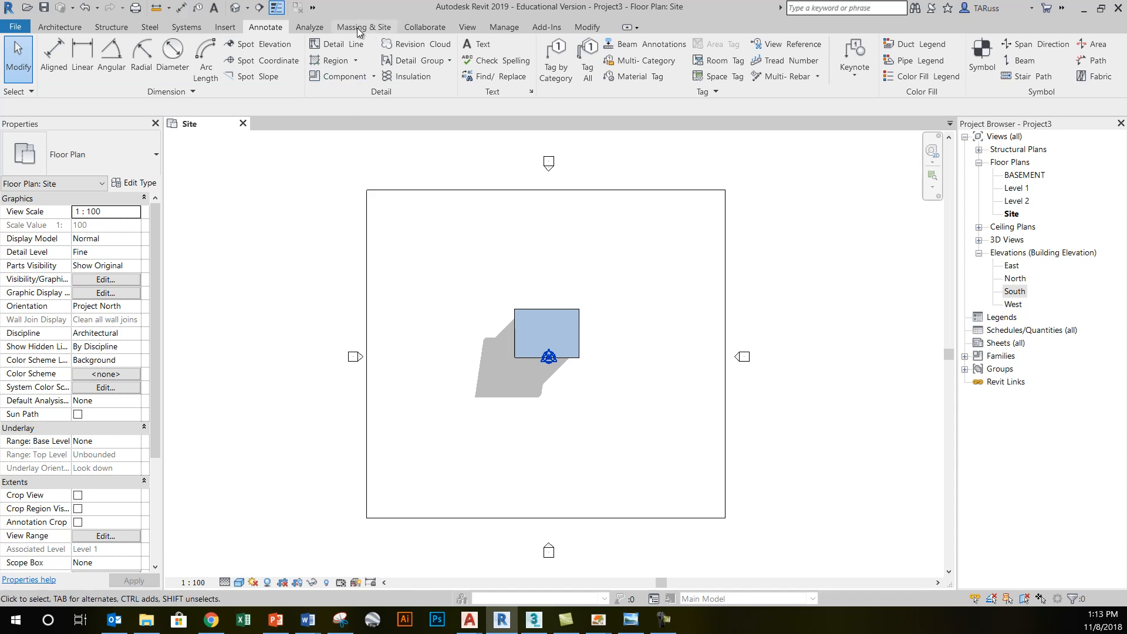
mouse_move(358, 31)
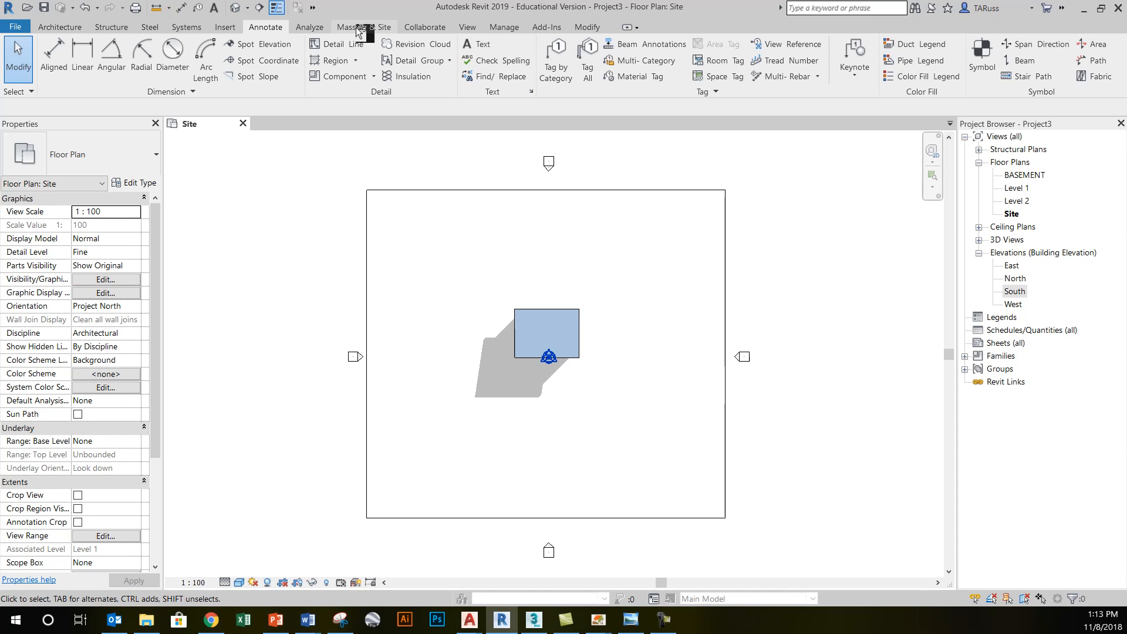
Start a new toposurface and place points at the rectangle's corners, beginning top-left
click(362, 27)
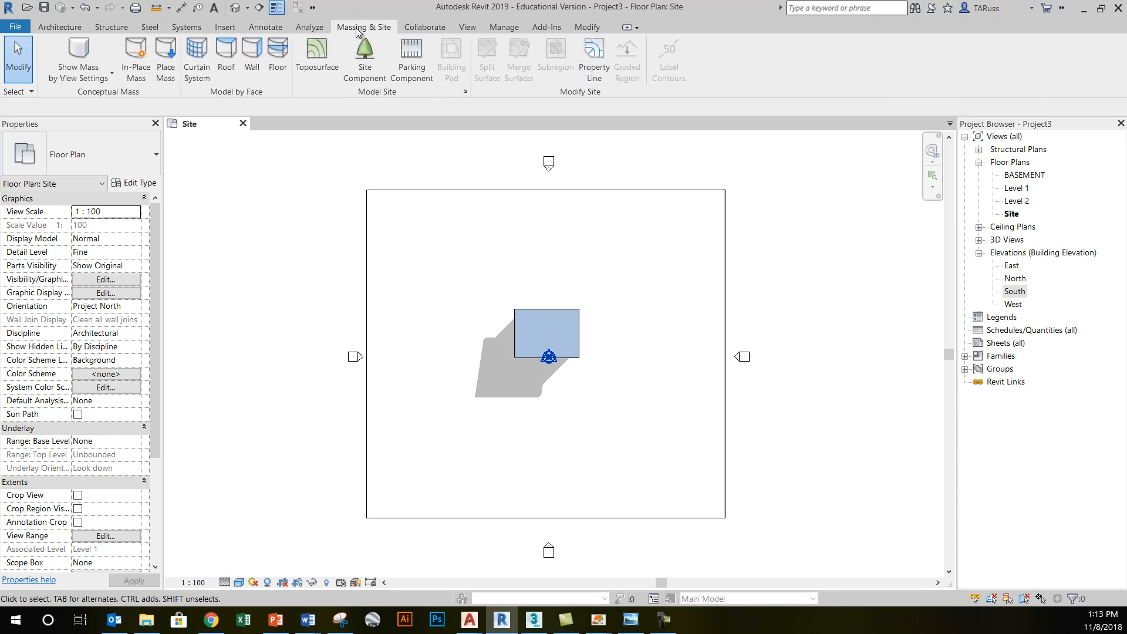
mouse_move(379, 102)
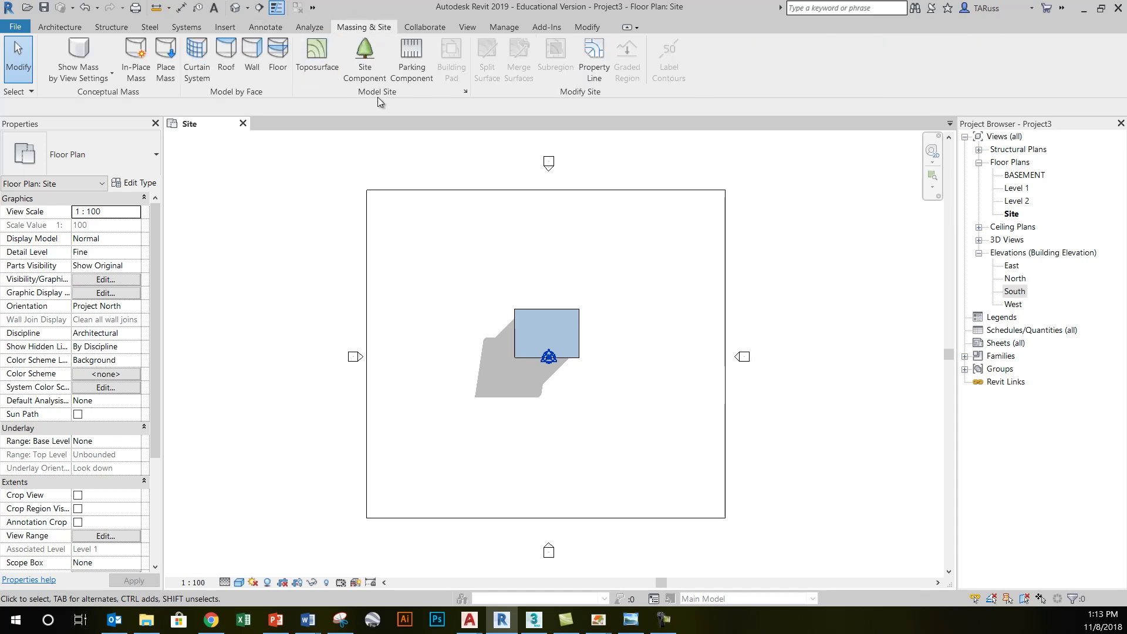
mouse_move(325, 62)
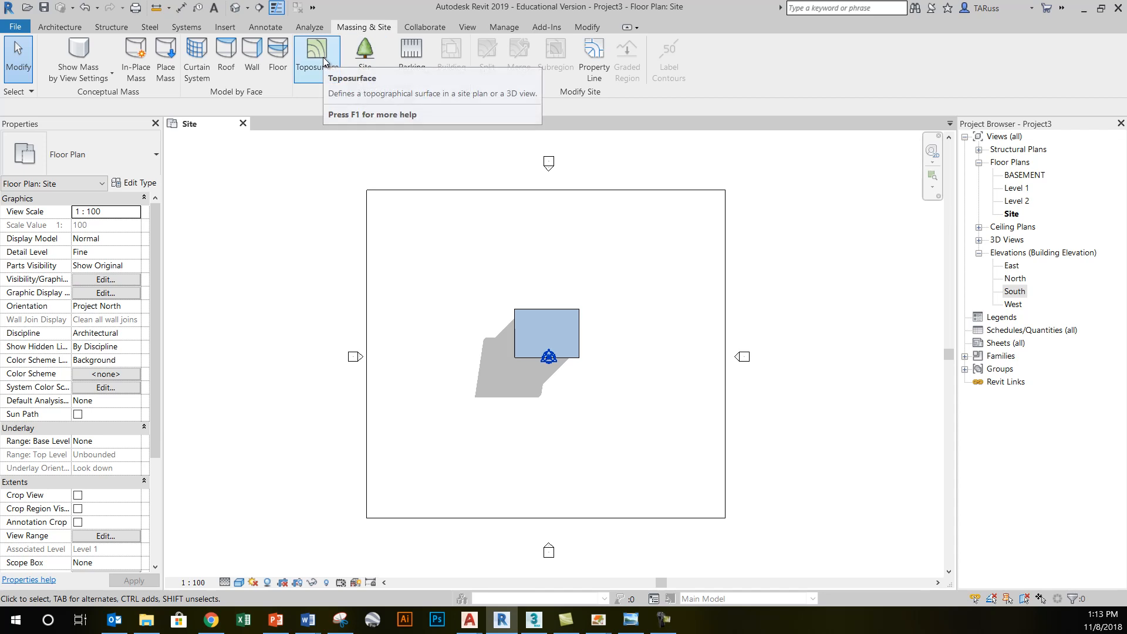
mouse_move(324, 61)
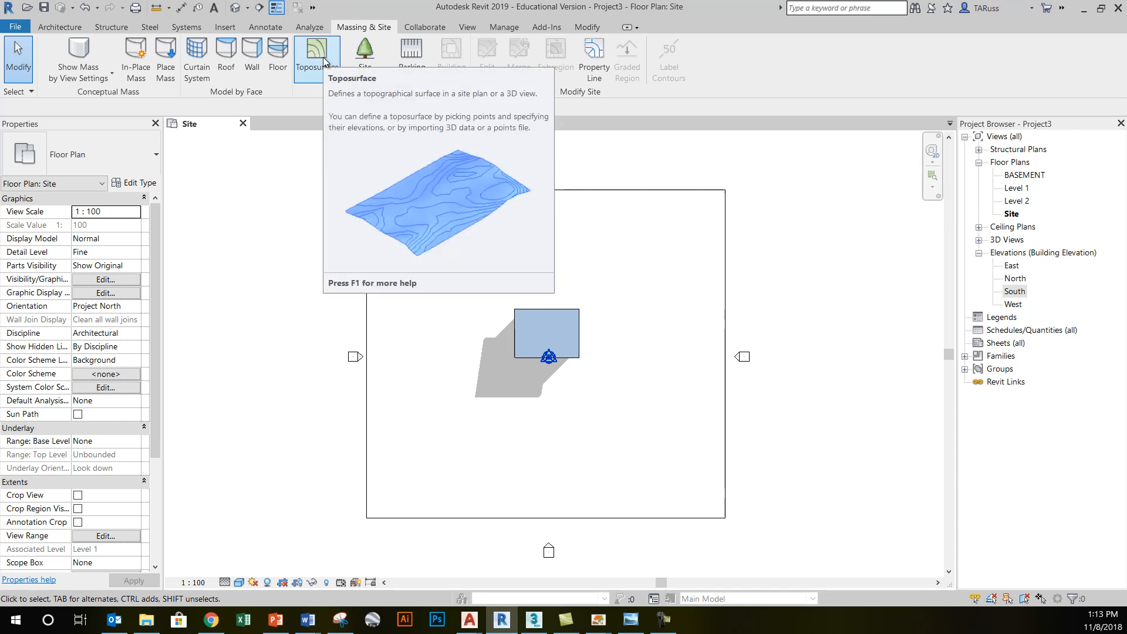
click(313, 53)
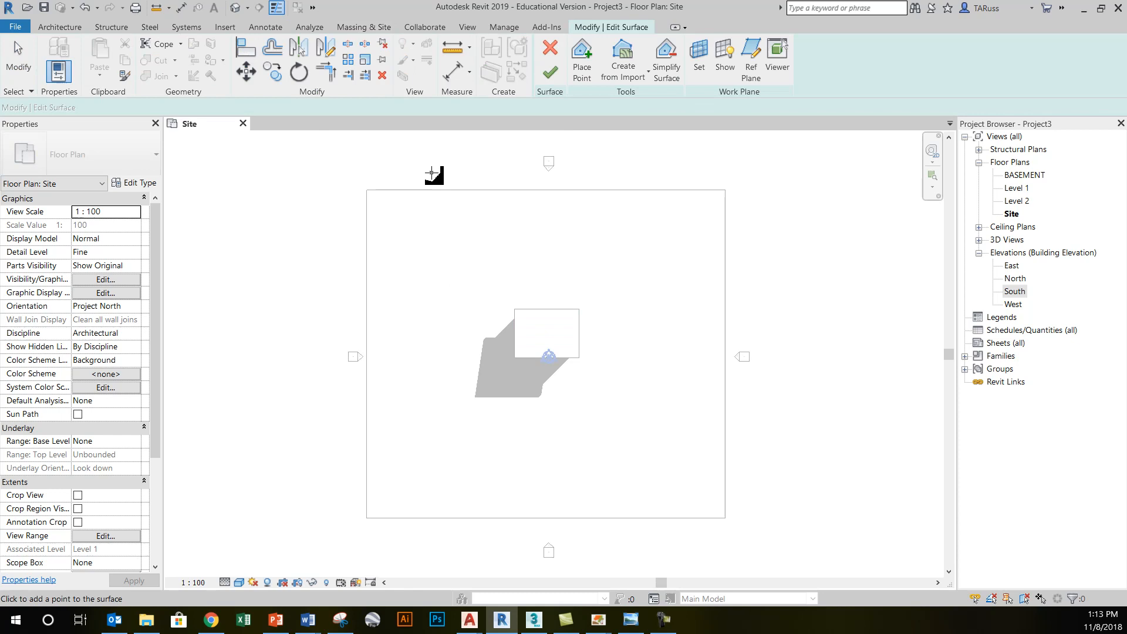
click(582, 58)
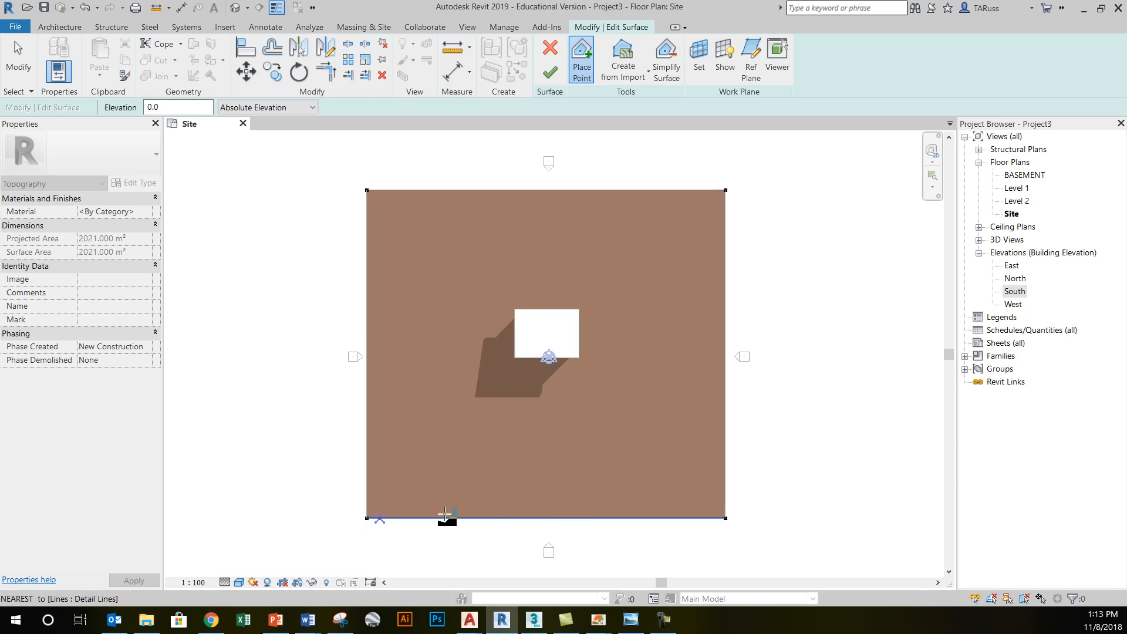
mouse_move(541, 373)
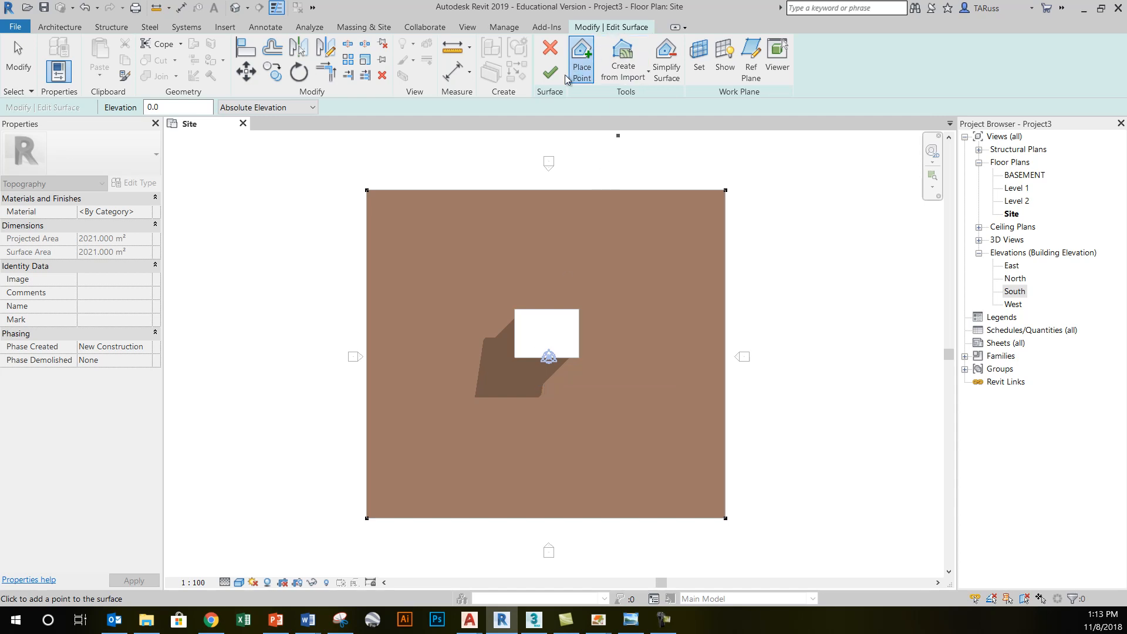
mouse_move(550, 73)
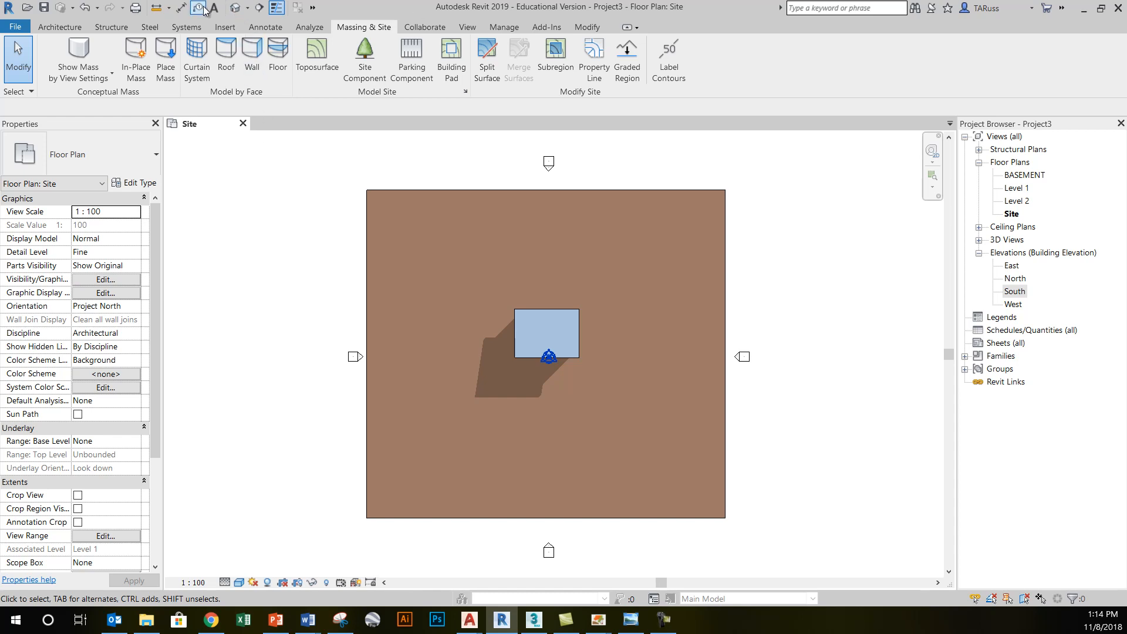
Open the default 3D view showing the 2021 m² toposurface around the shed
click(196, 7)
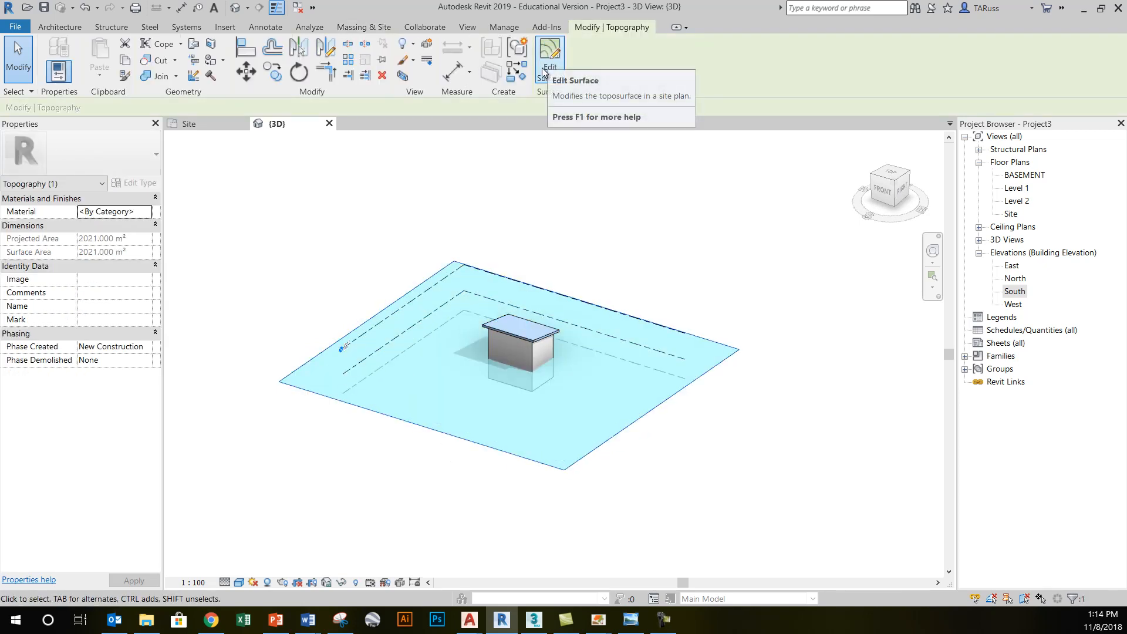
mouse_move(550, 70)
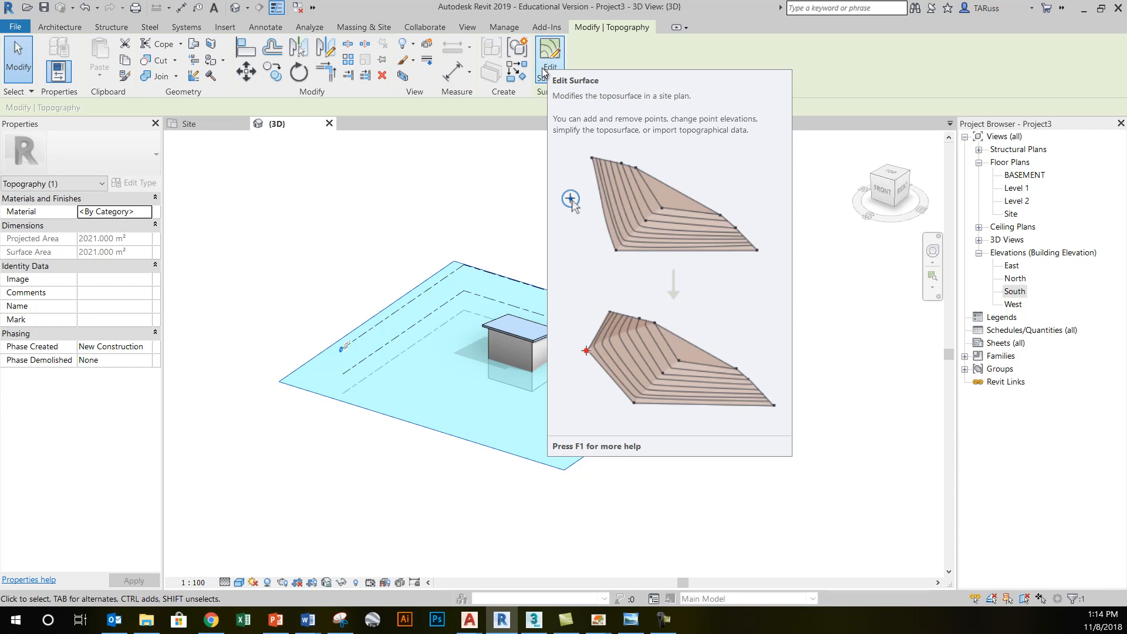
mouse_move(552, 66)
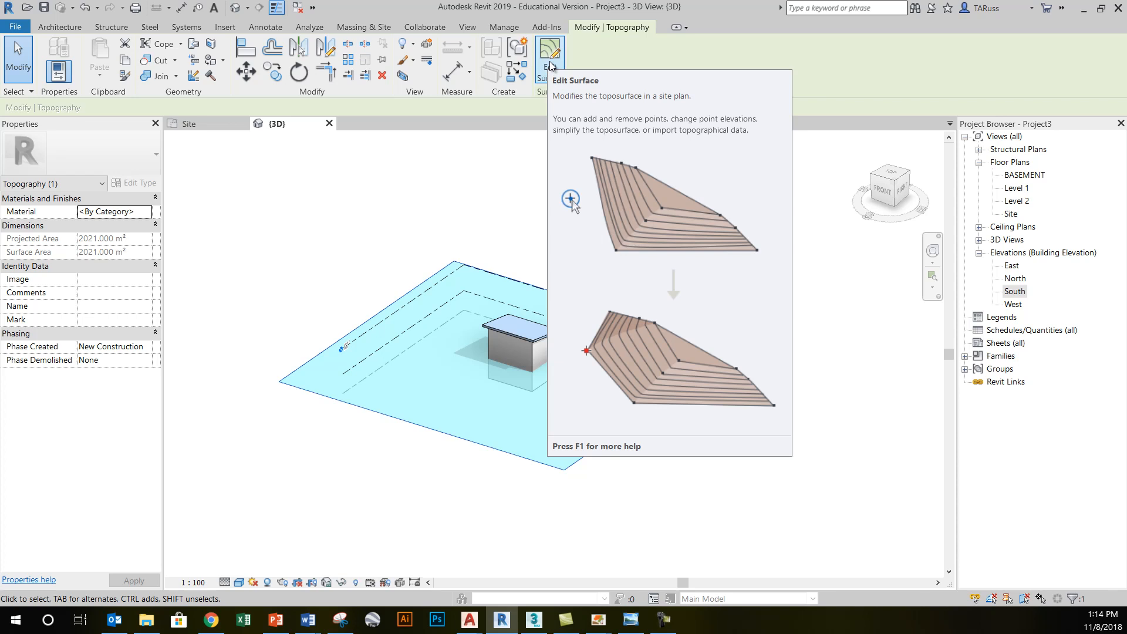
Enter Edit Surface mode on the toposurface to expose its boundary points
click(548, 50)
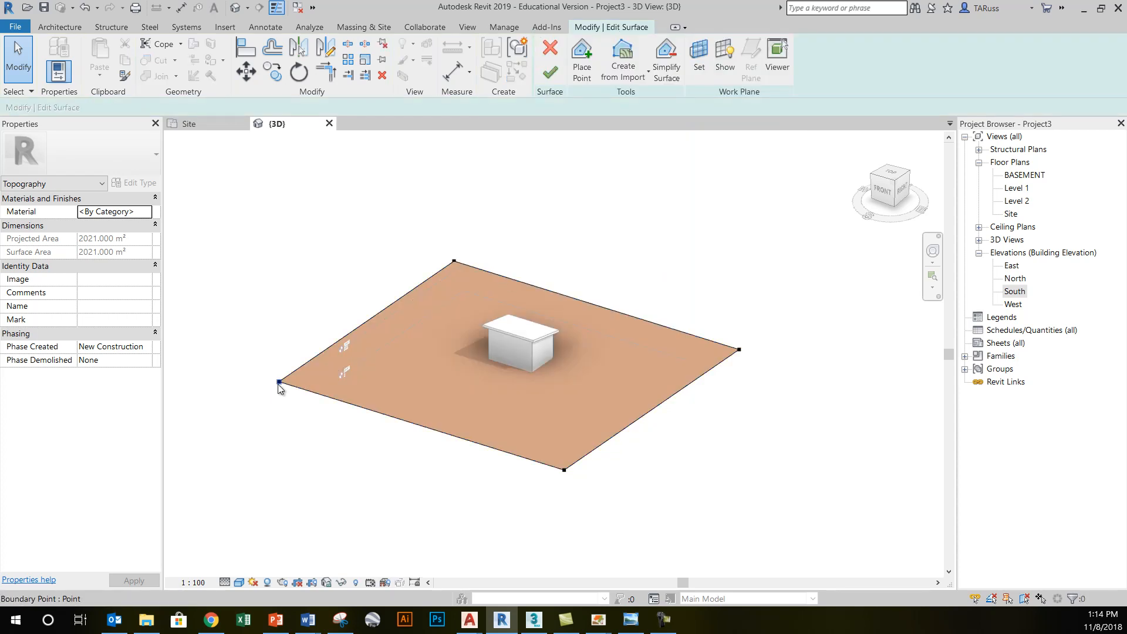
mouse_move(279, 387)
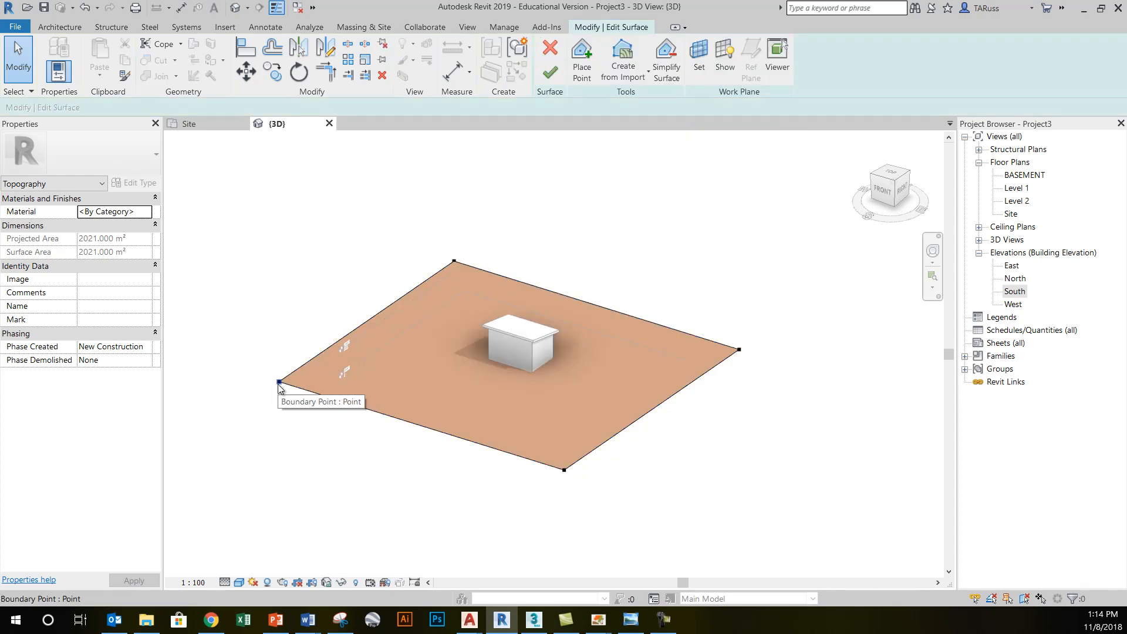
mouse_move(239, 333)
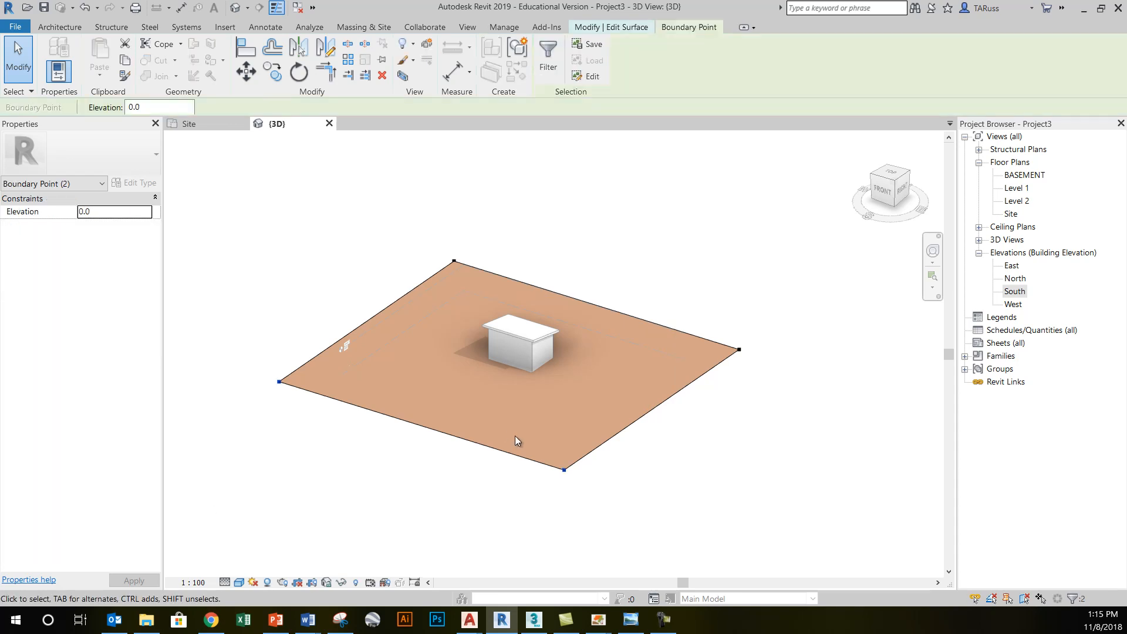
click(159, 107)
text(-)
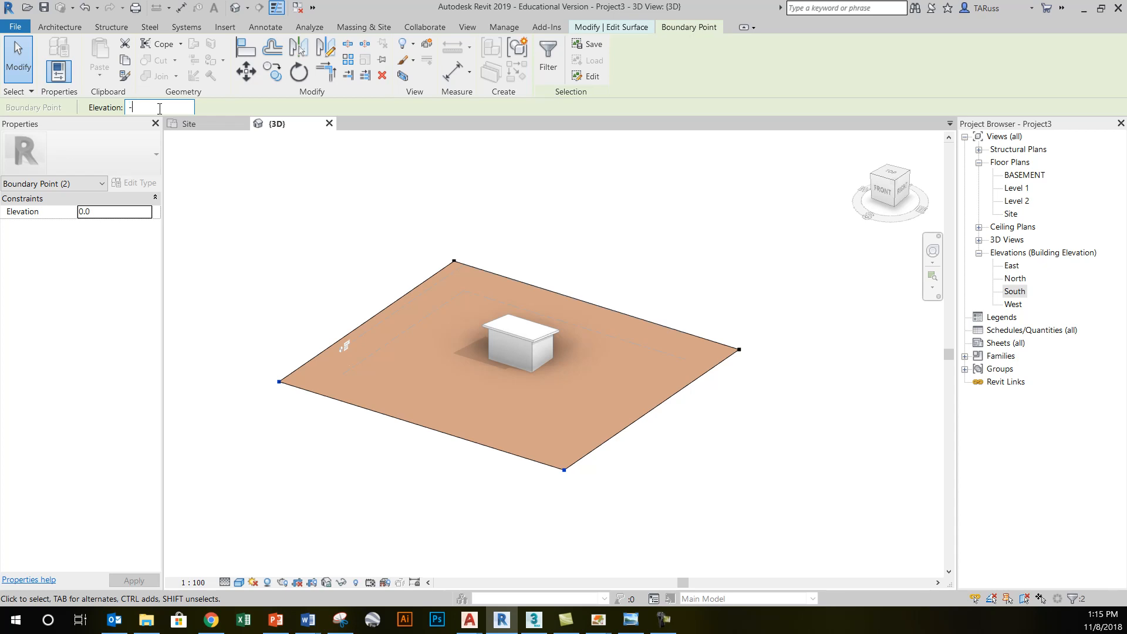
text(7500.0)
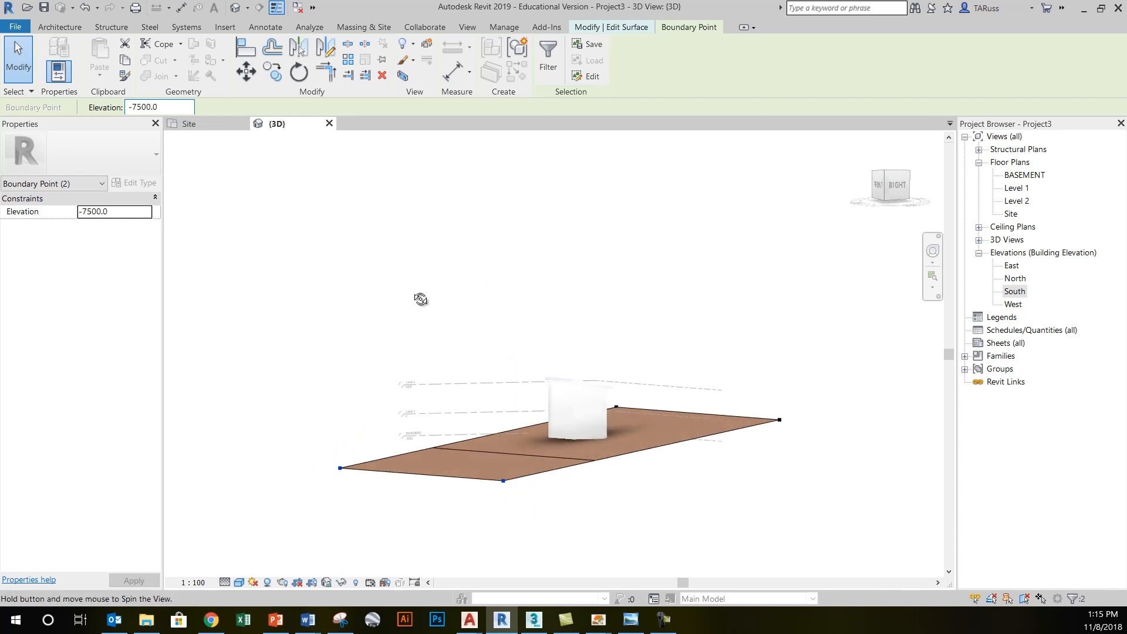
drag(421, 298, 446, 395)
text(0)
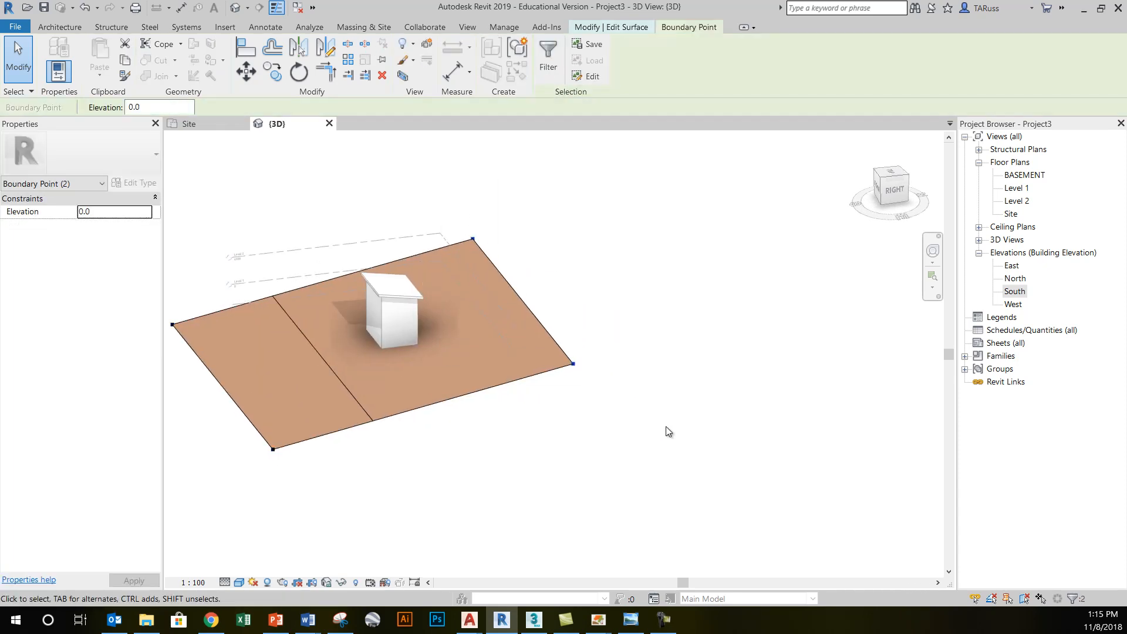
mouse_move(443, 214)
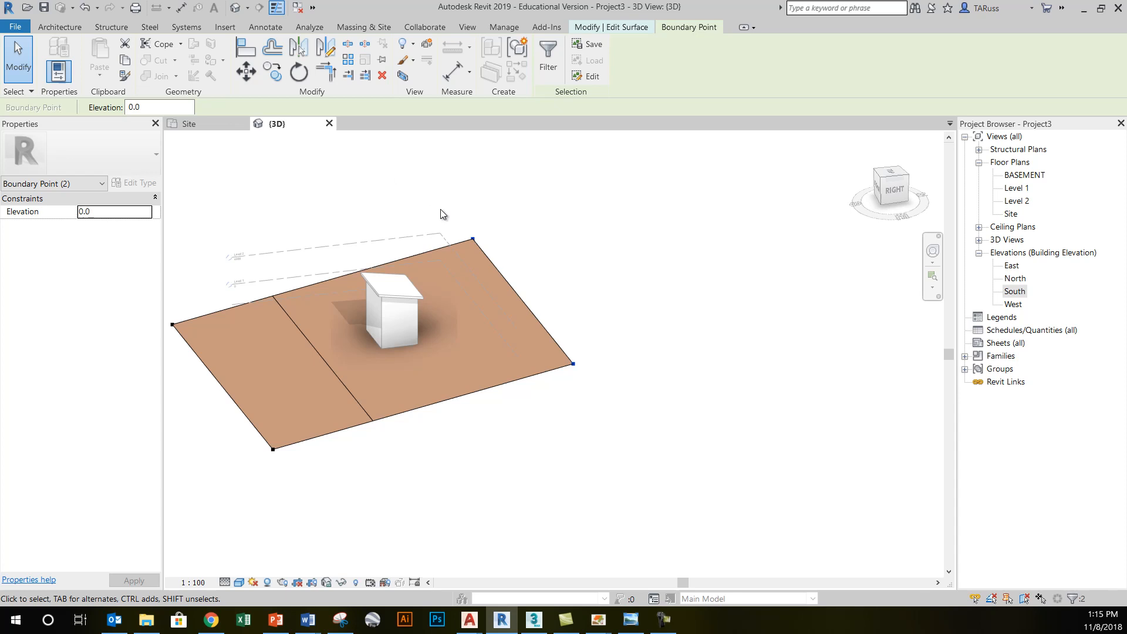
mouse_move(567, 371)
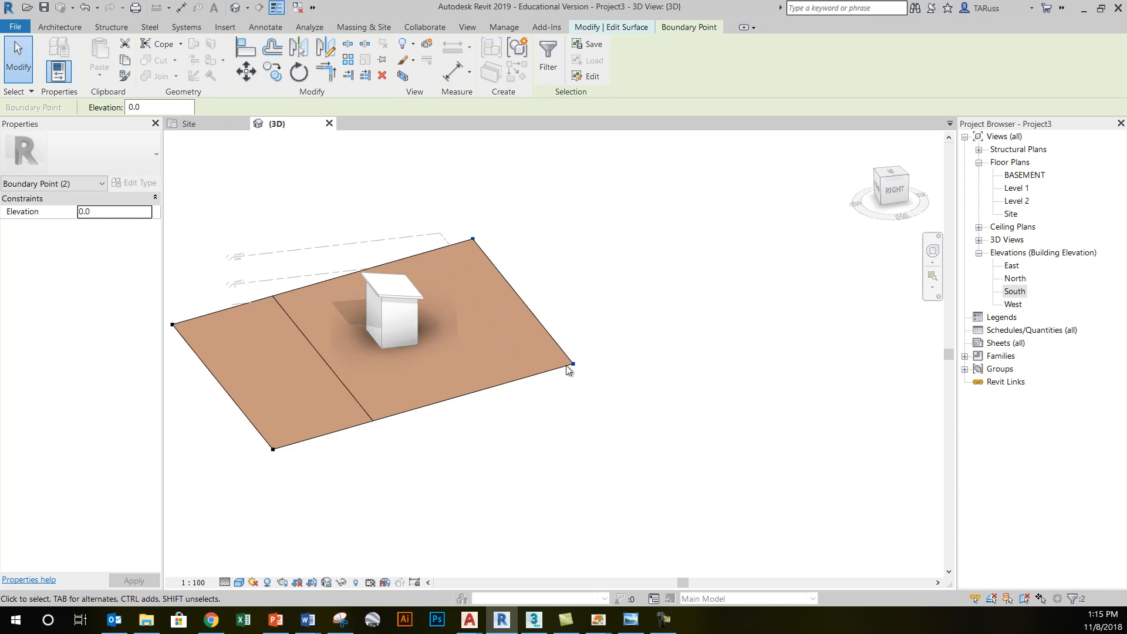
Try elevations 7500 and 2500, then set the two corner points to 5000
click(143, 107)
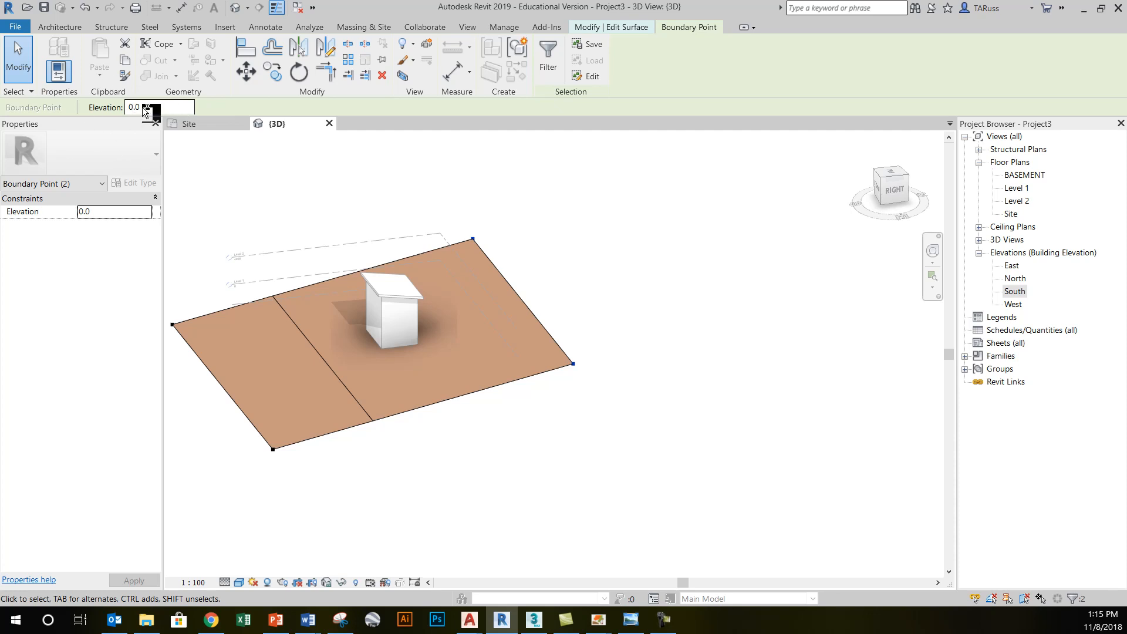
click(146, 107)
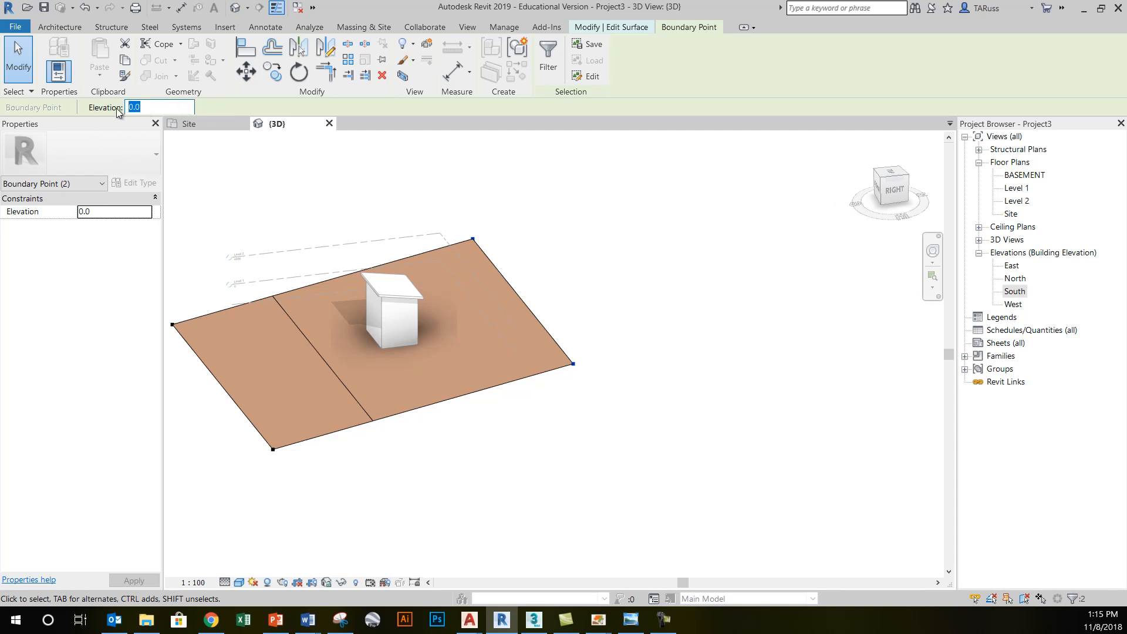
text(750)
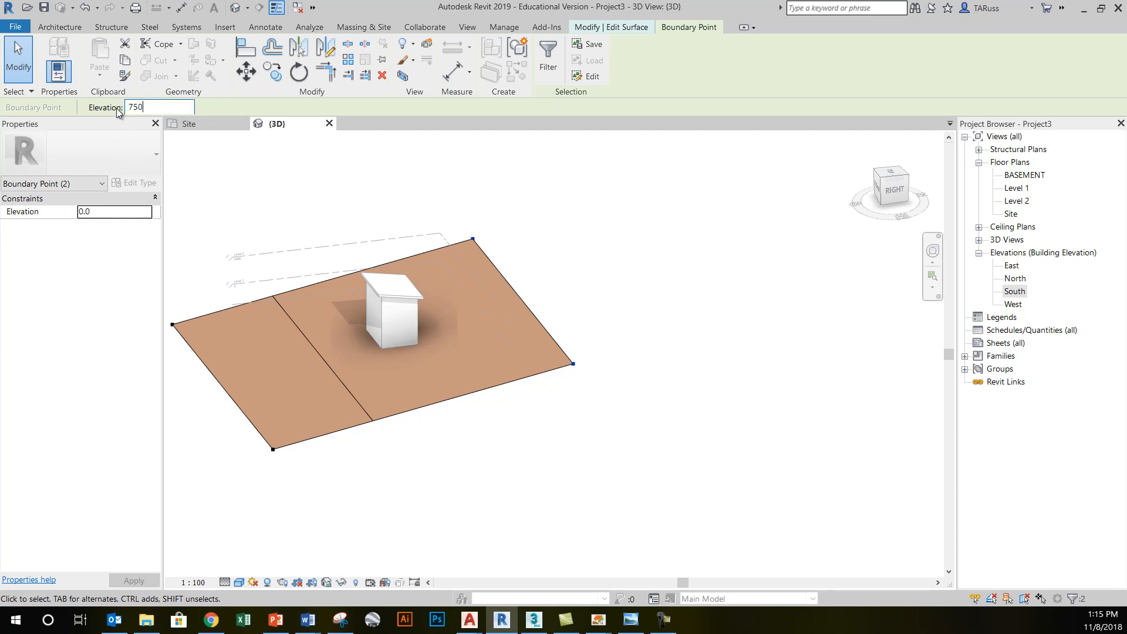
text(7500.0)
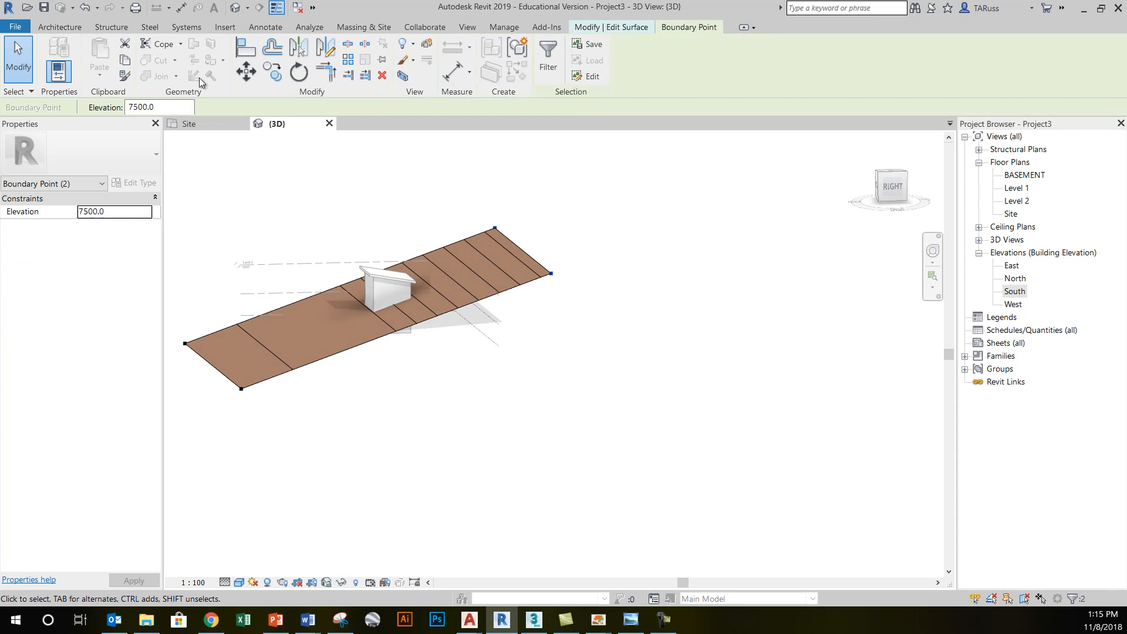
text(2)
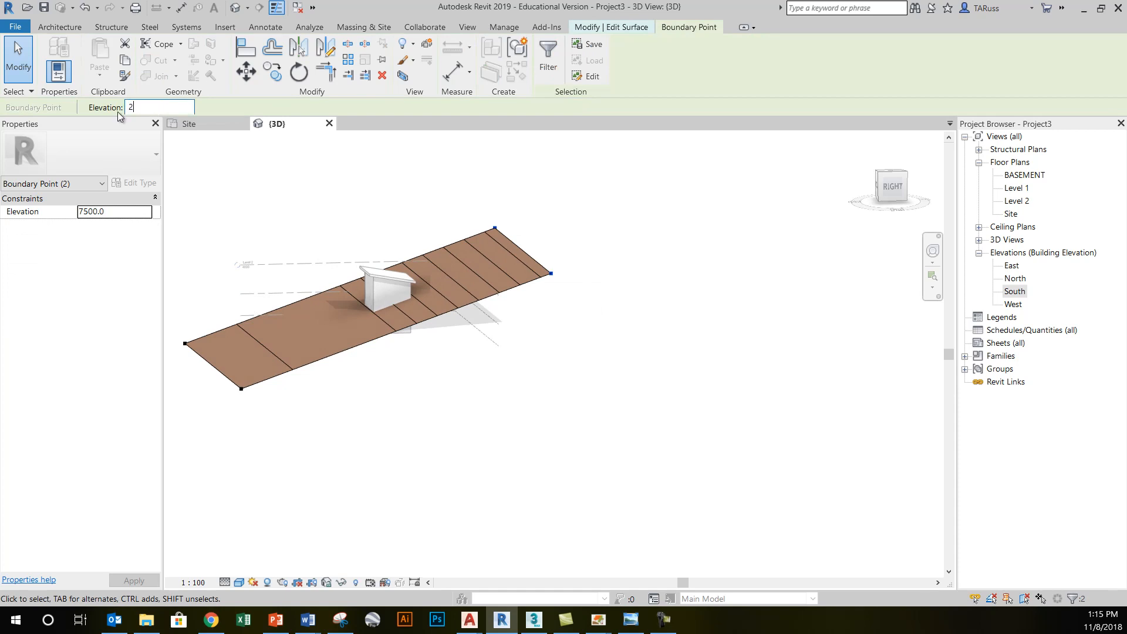
text(2500.0)
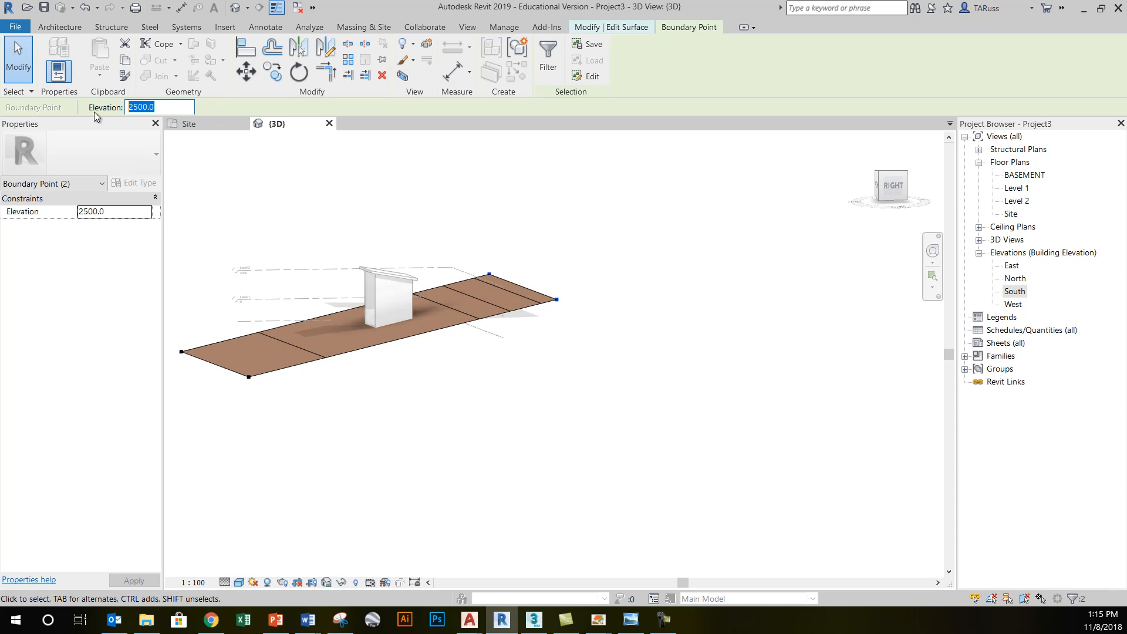
text(5000)
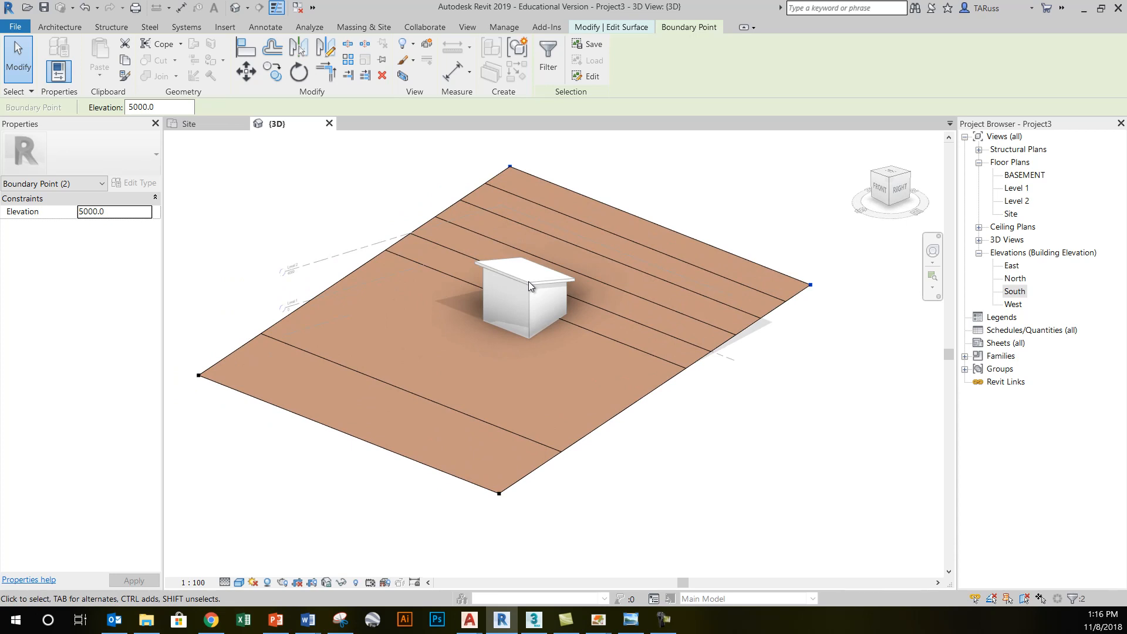
mouse_move(563, 89)
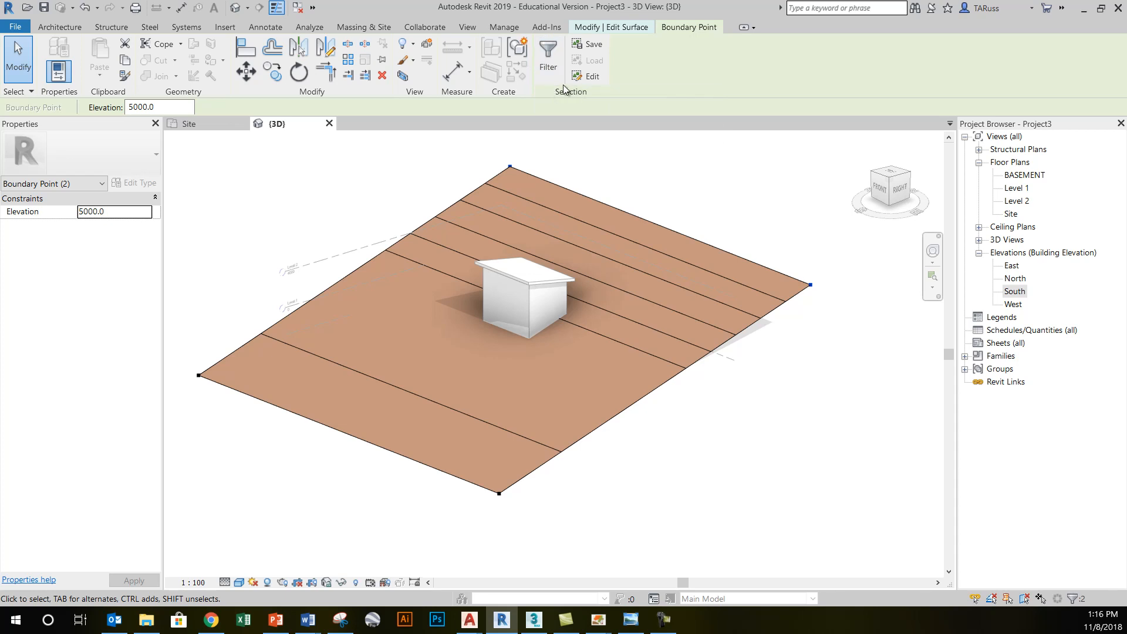
mouse_move(676, 32)
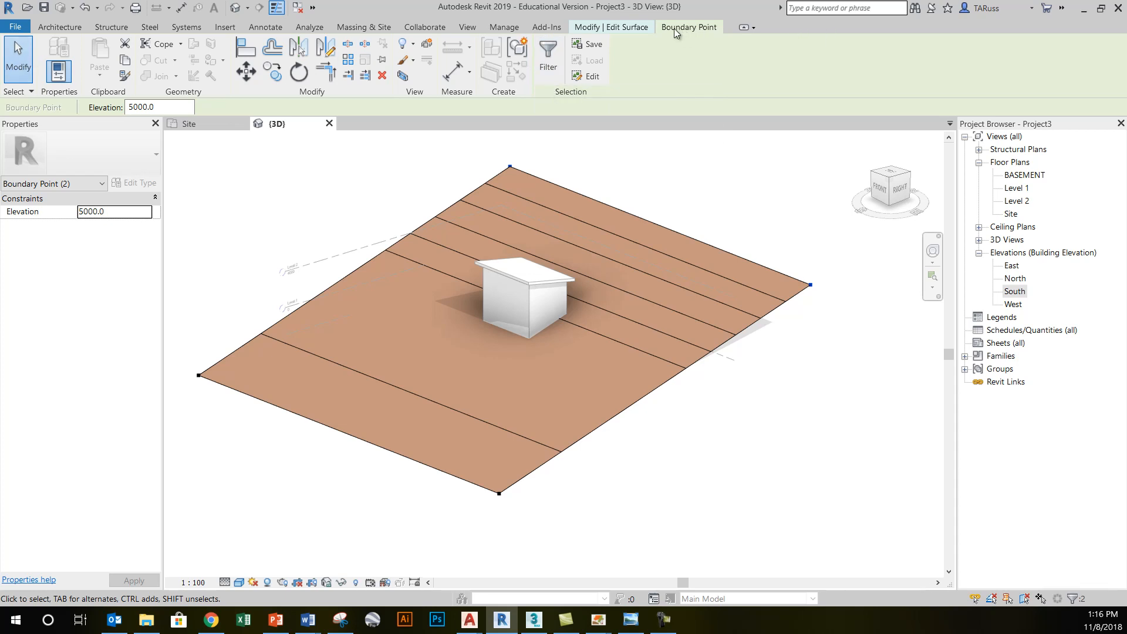
mouse_move(621, 31)
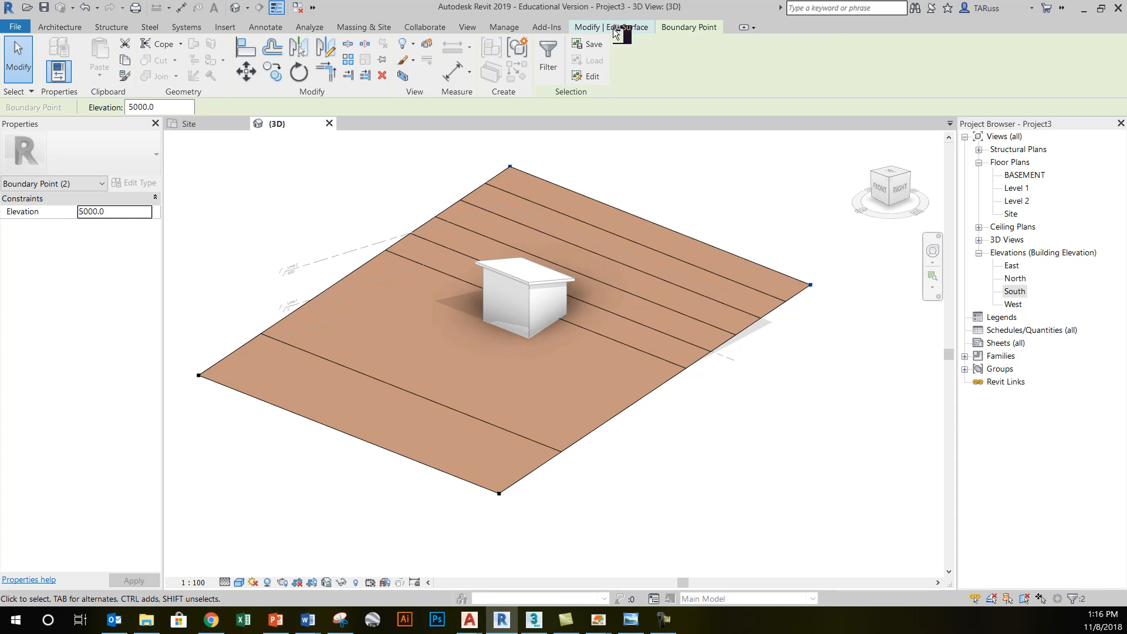
click(617, 27)
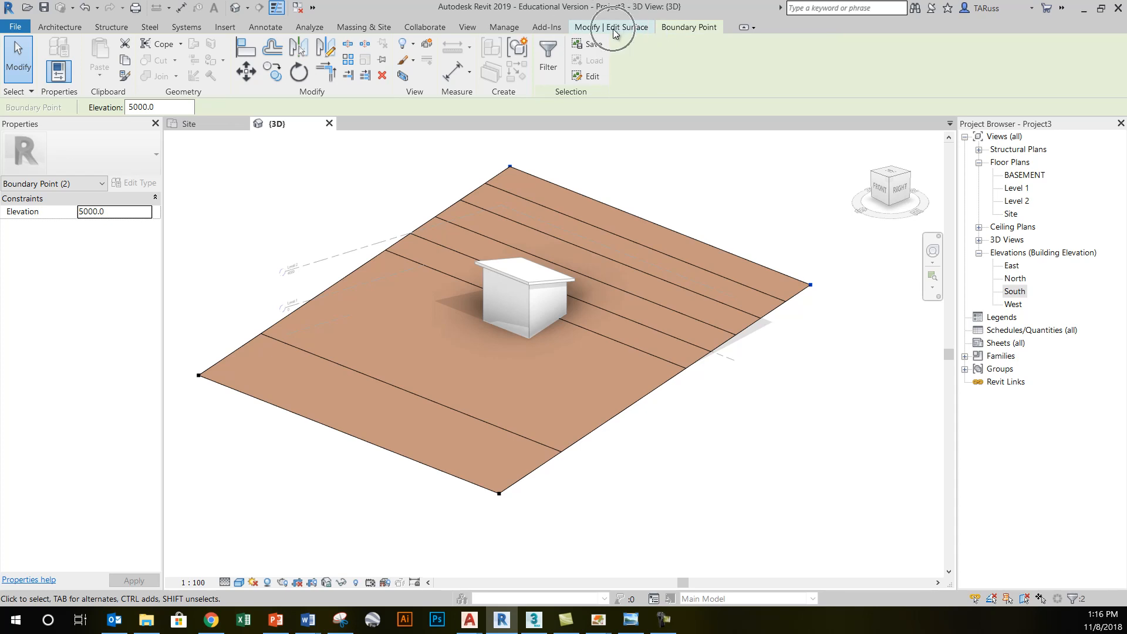
click(688, 27)
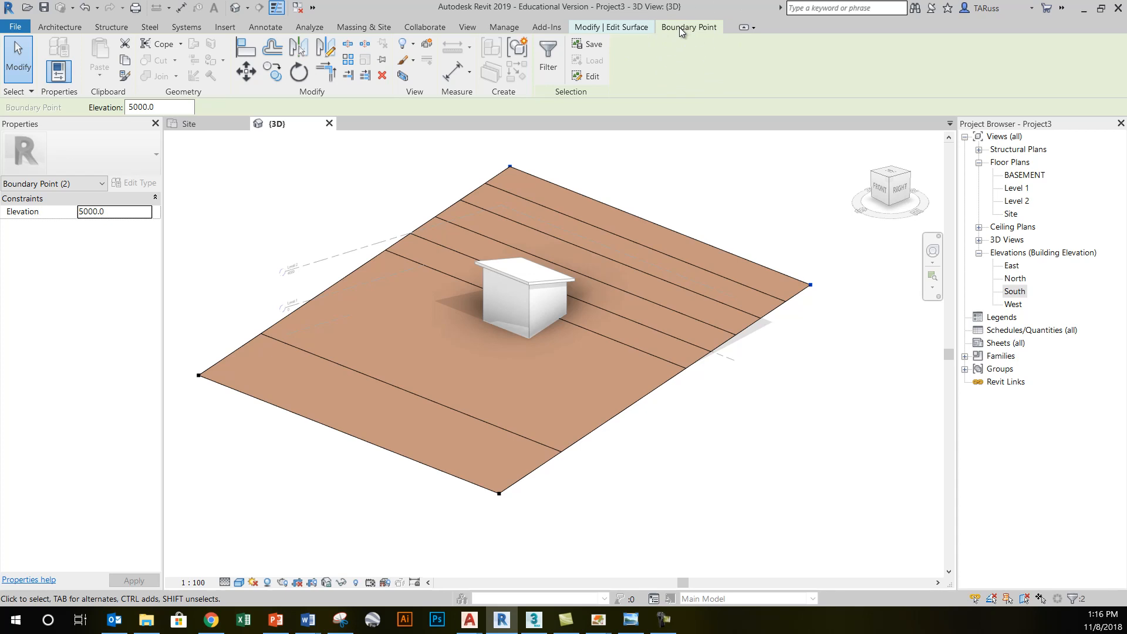
click(611, 27)
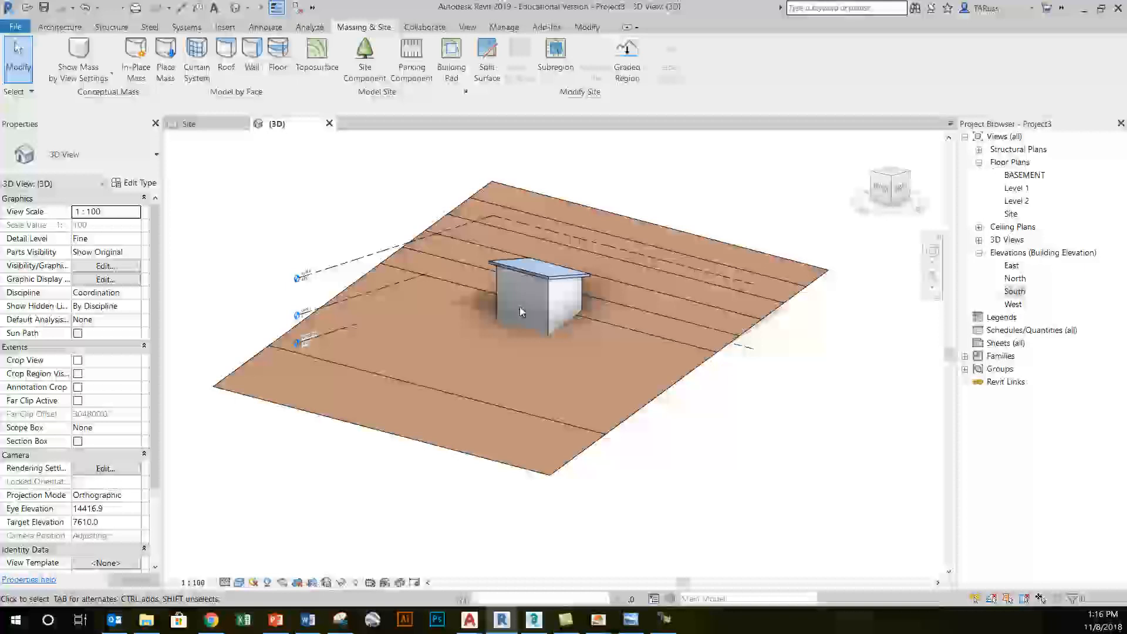
View Section 1 through the shed in Shaded style, then open the BASEMENT plan
double_click(1010, 213)
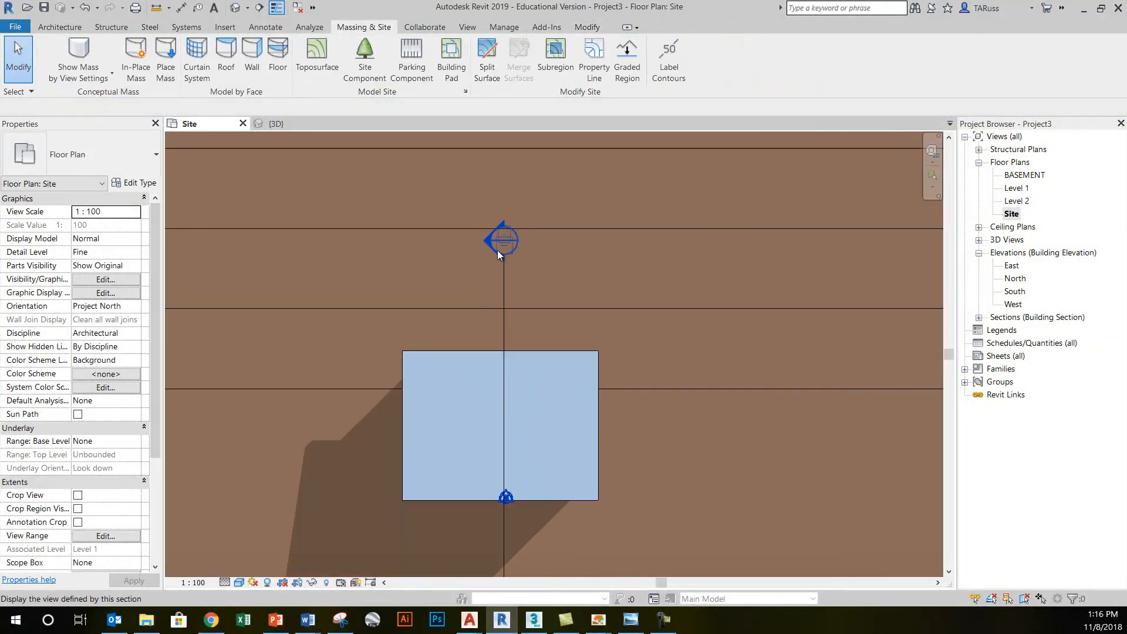
double_click(501, 241)
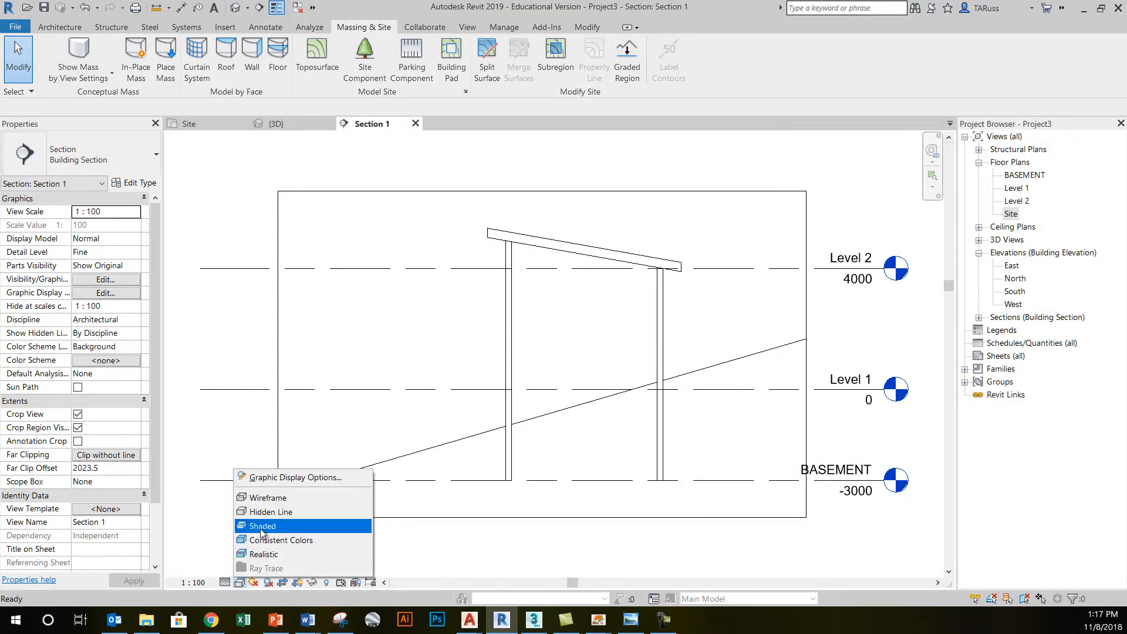
click(263, 526)
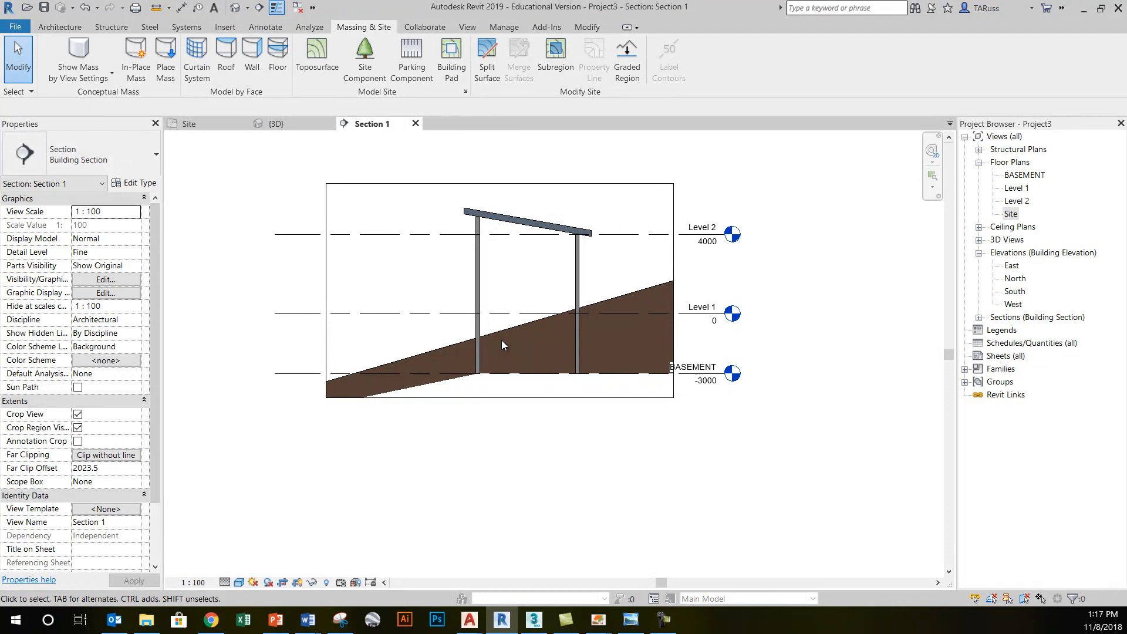
mouse_move(1022, 229)
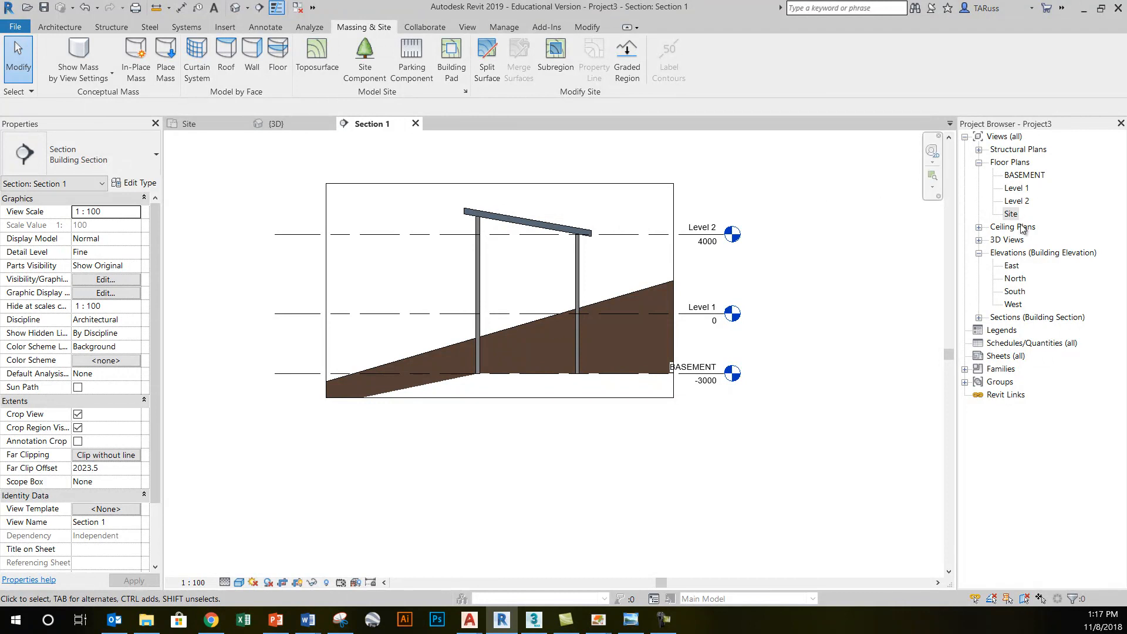
double_click(1011, 214)
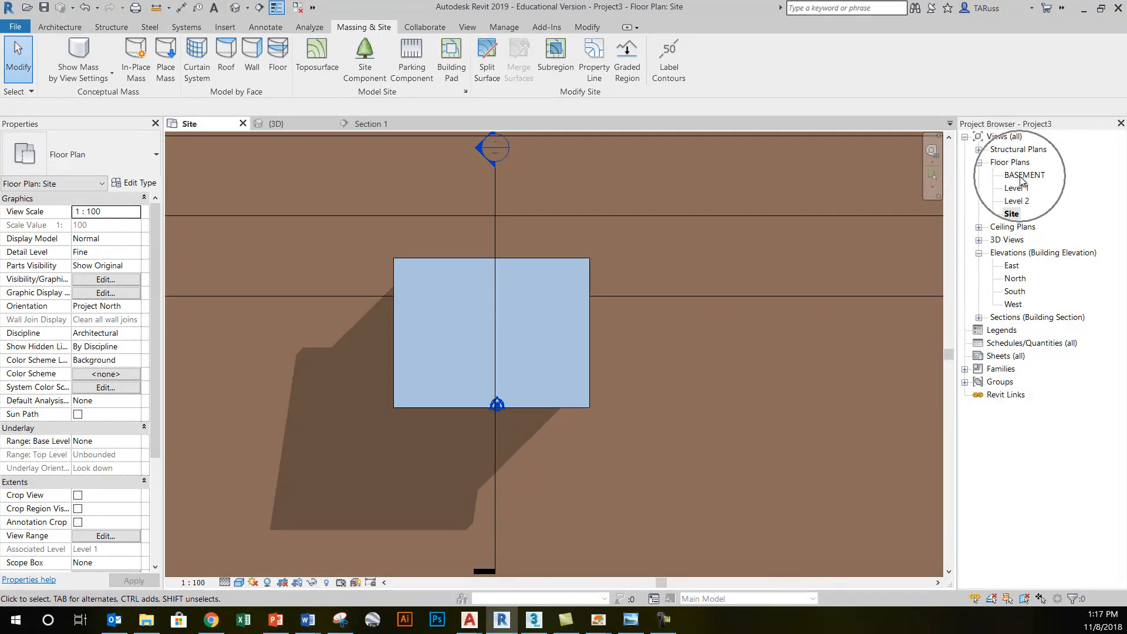
double_click(1023, 175)
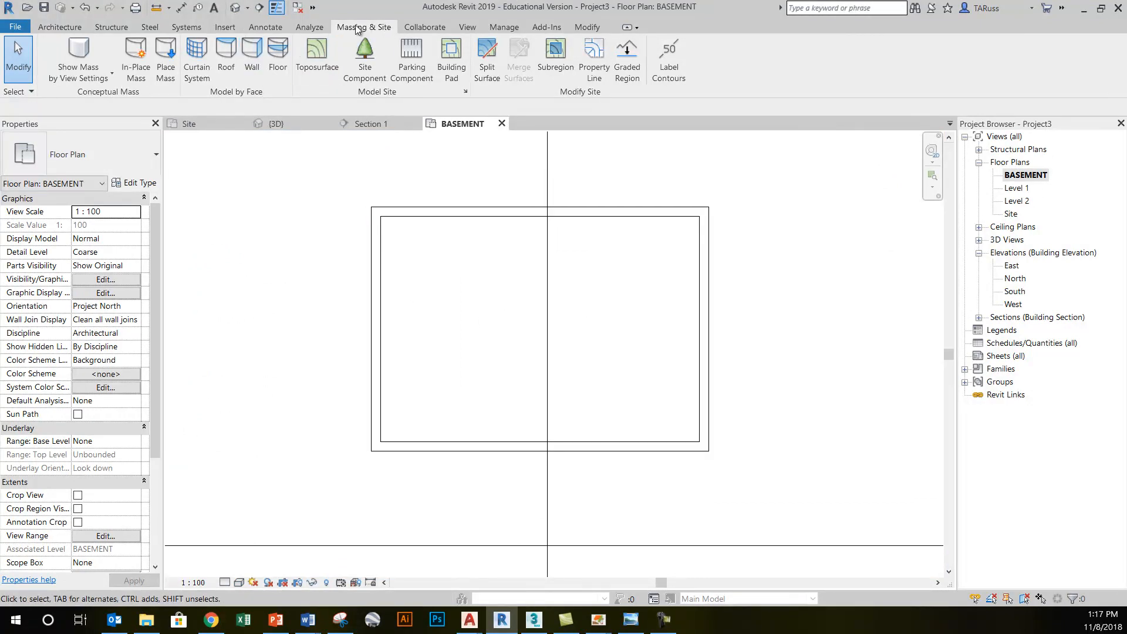
mouse_move(361, 28)
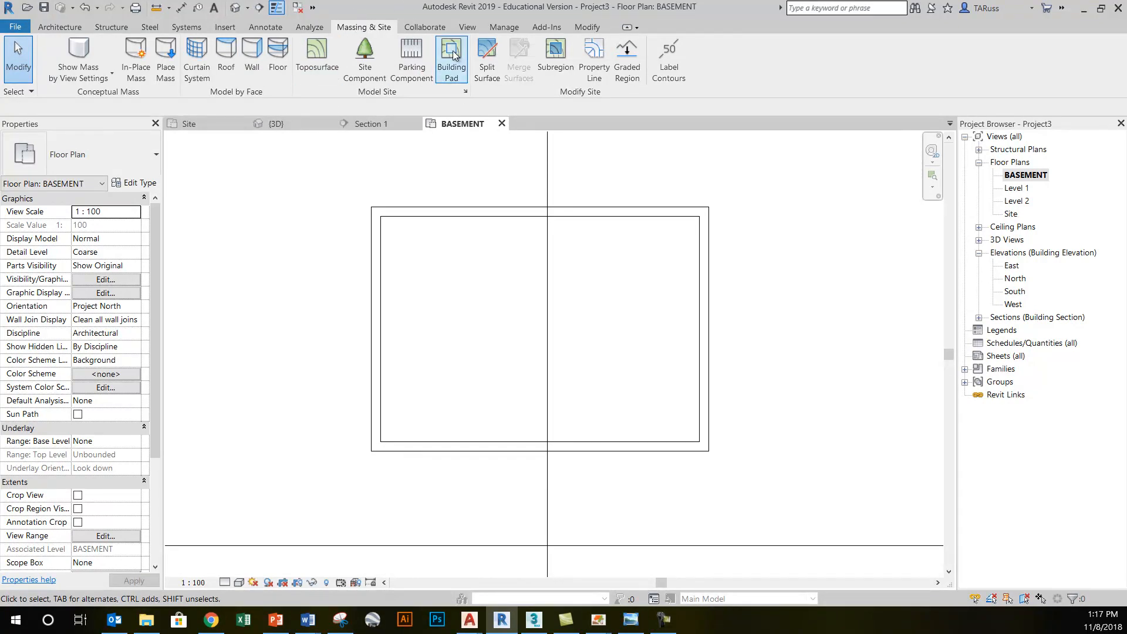
mouse_move(453, 57)
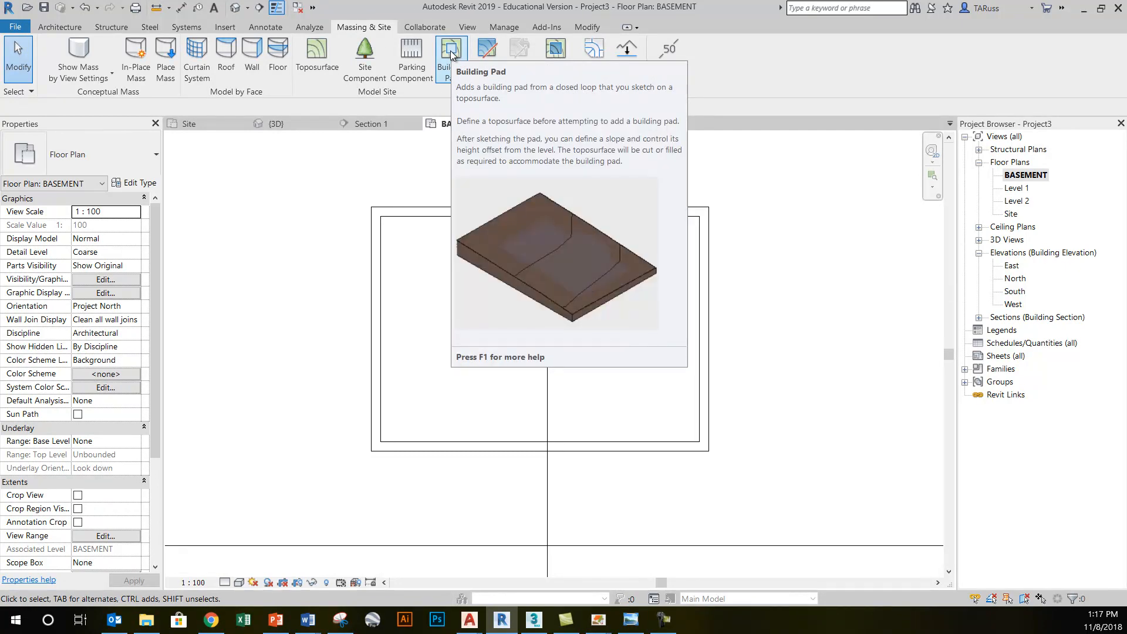
Trace the pad boundary from the BASEMENT walls with Pick Walls and finish the pad
click(447, 48)
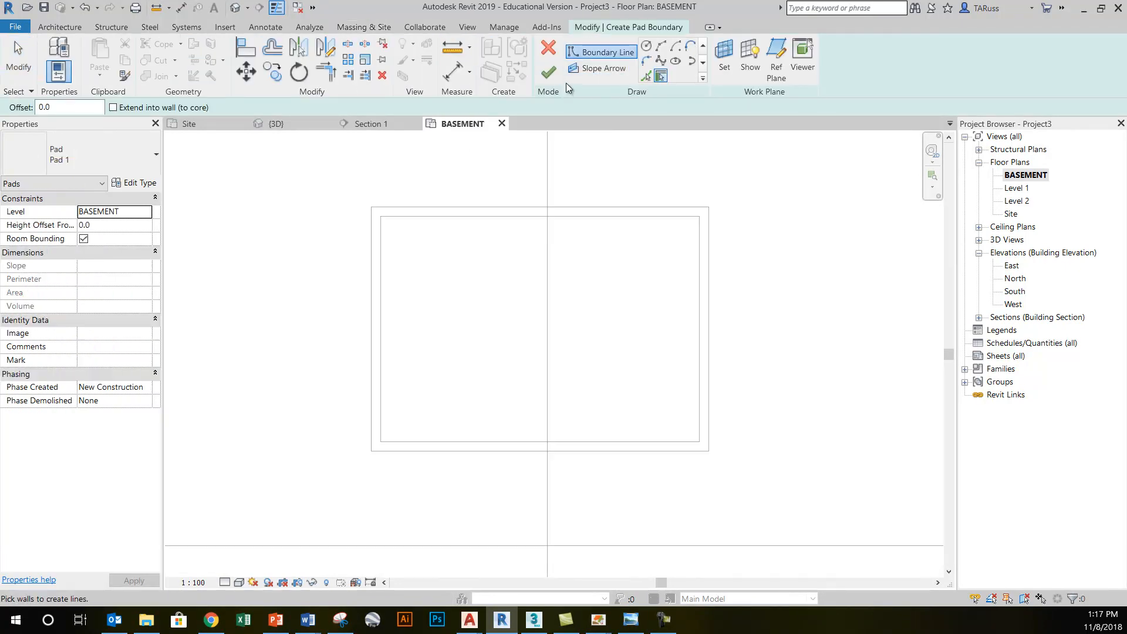
mouse_move(646, 75)
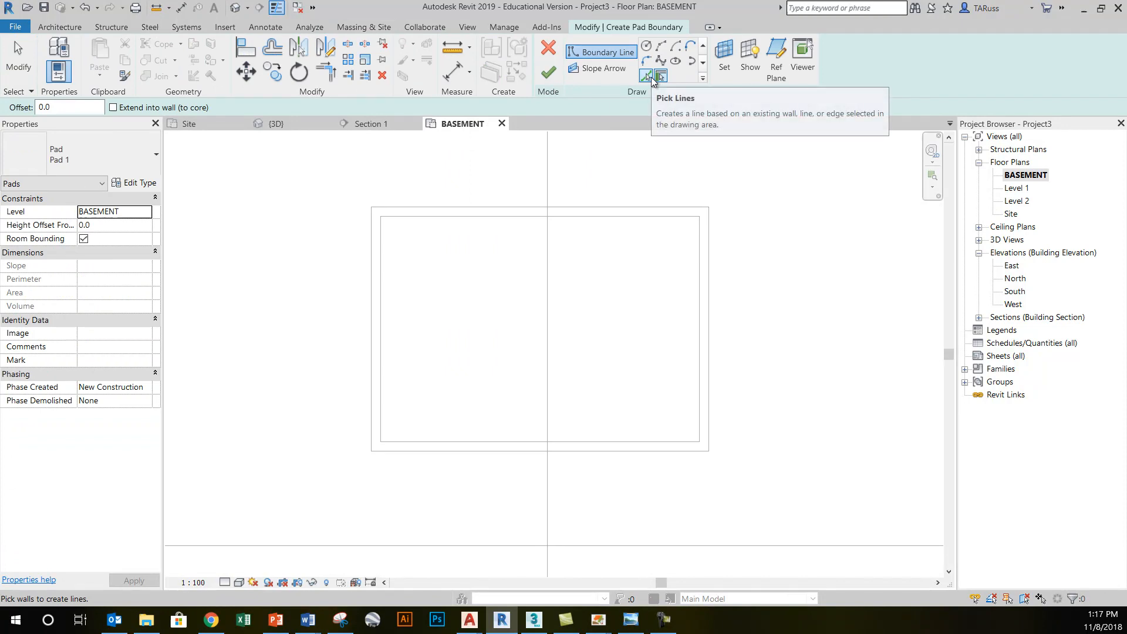
mouse_move(655, 78)
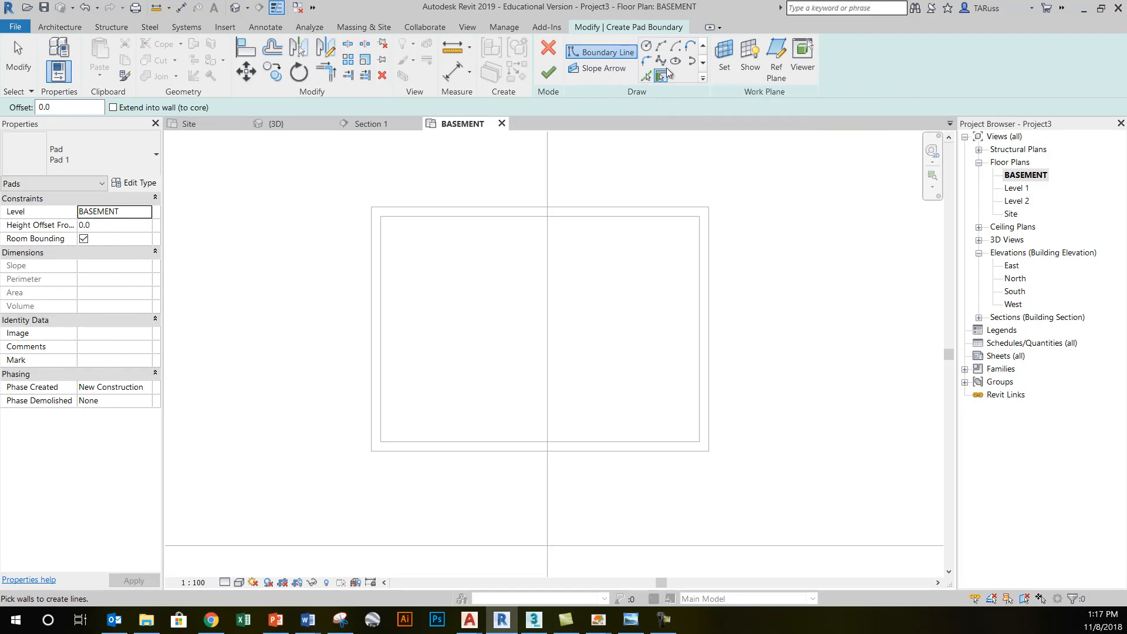
mouse_move(675, 80)
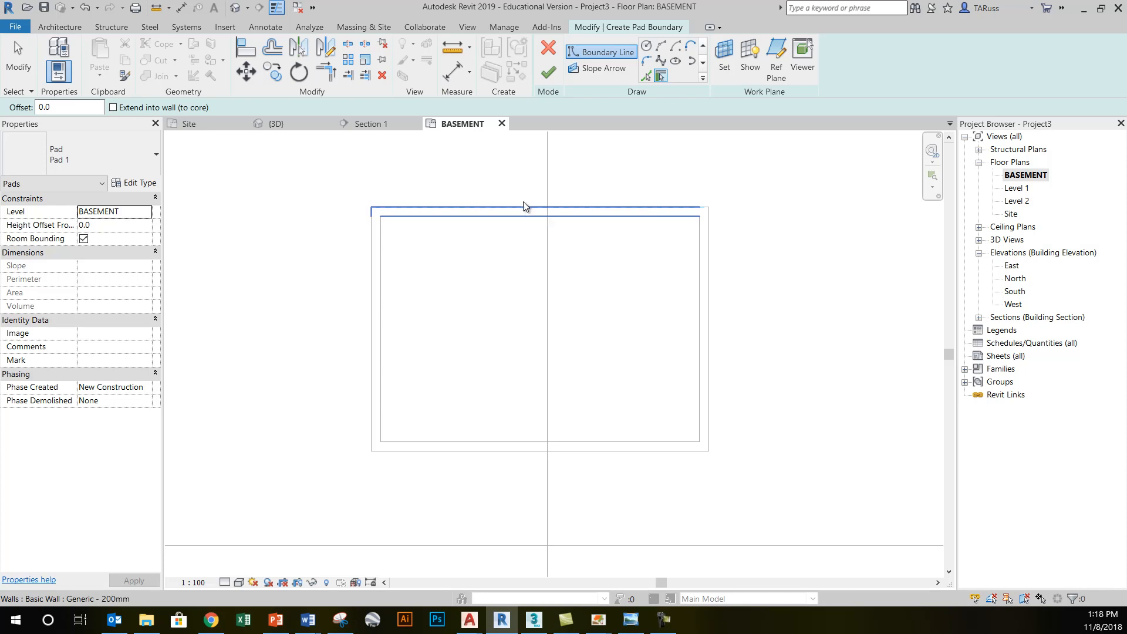
mouse_move(521, 210)
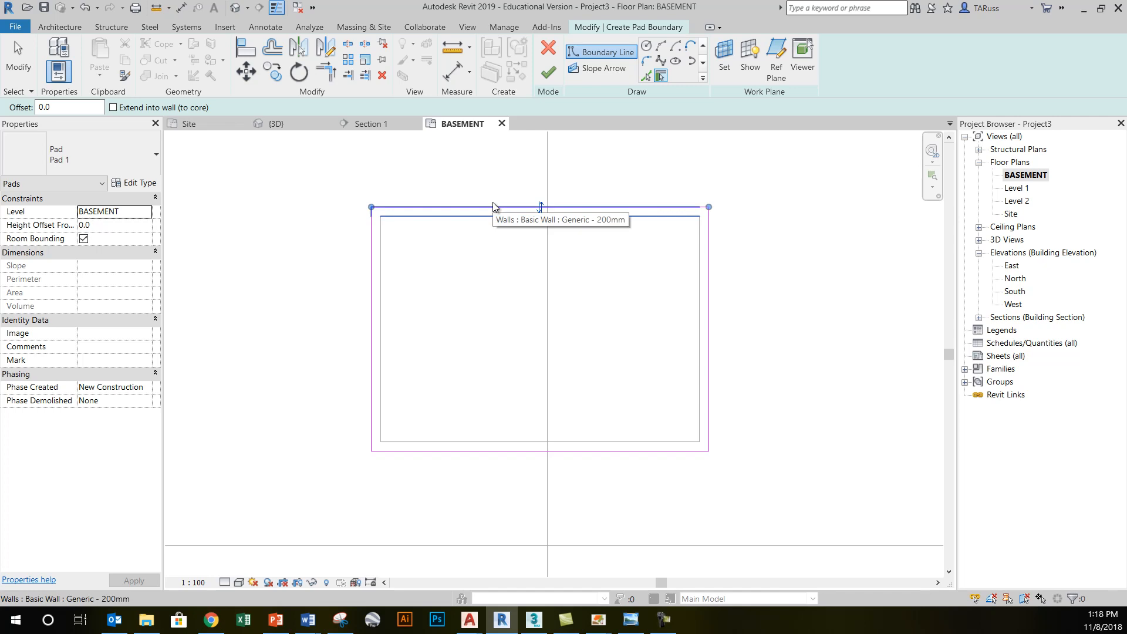
mouse_move(343, 181)
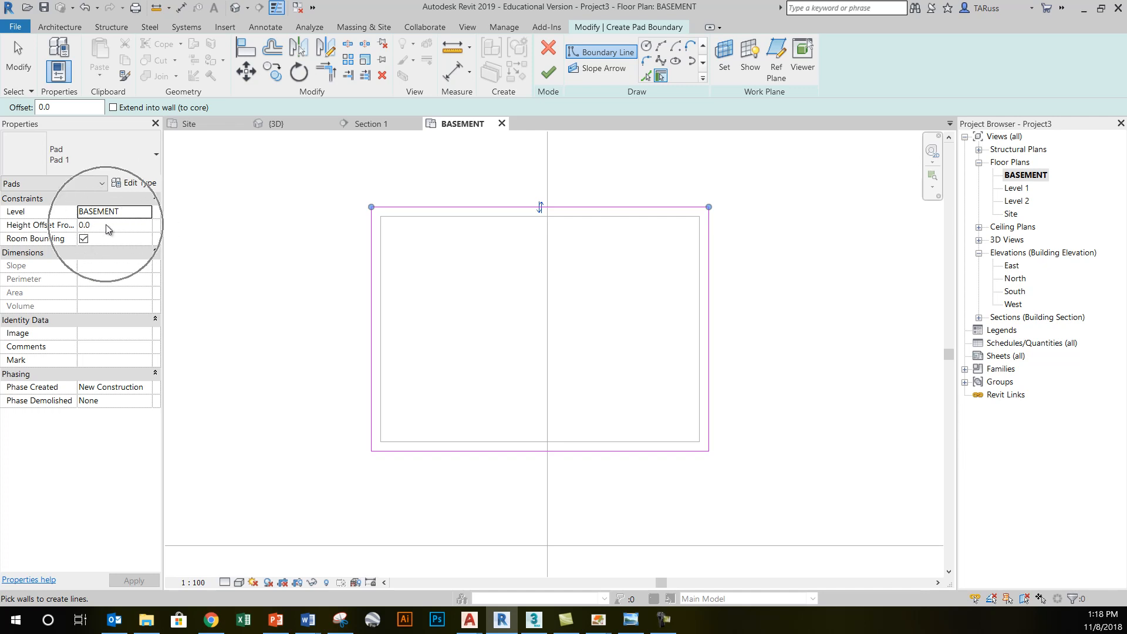
click(544, 75)
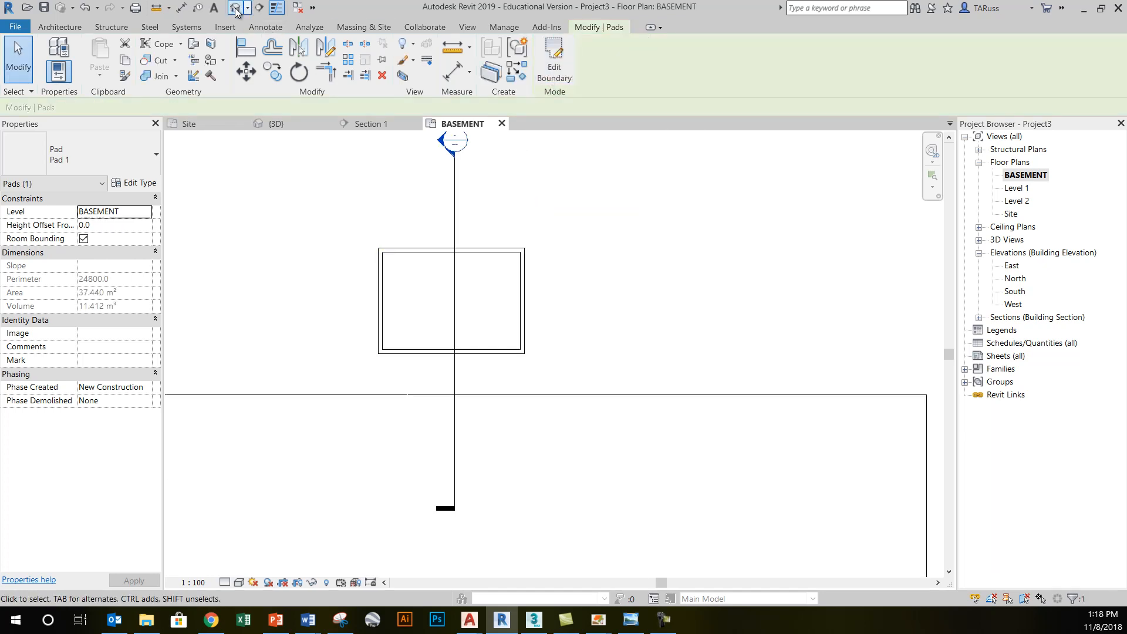
click(273, 124)
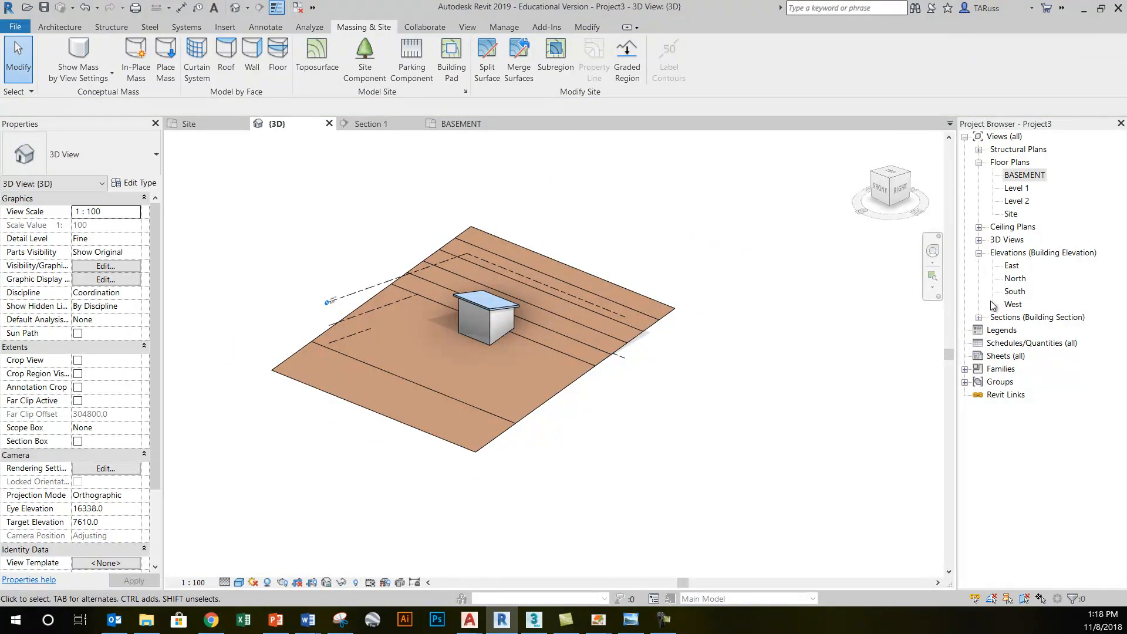
double_click(1021, 330)
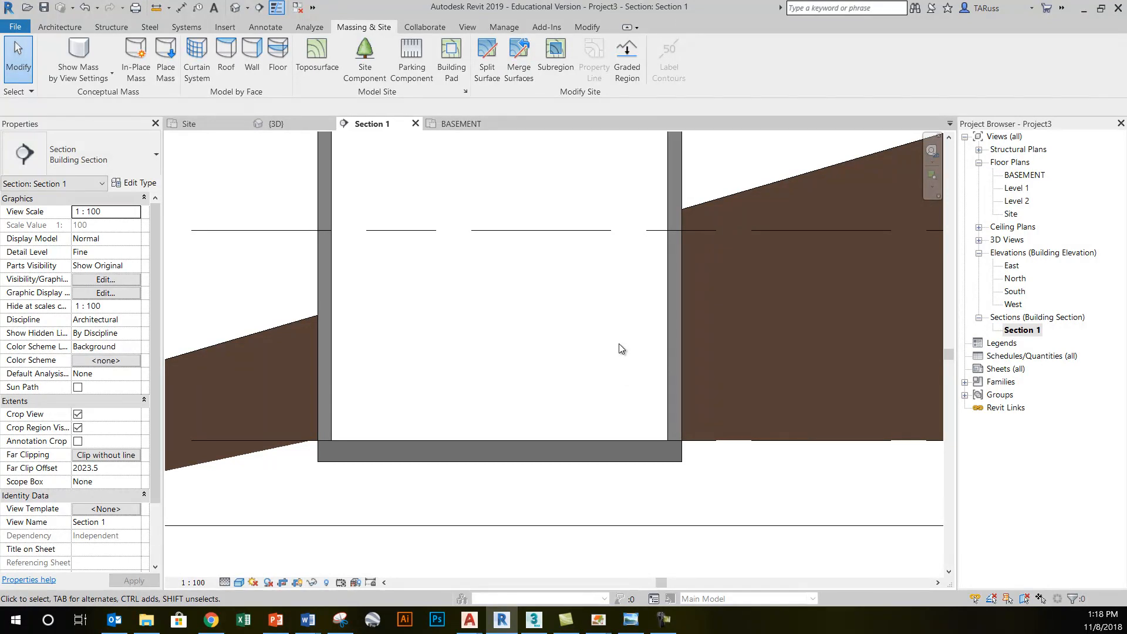
mouse_move(451, 69)
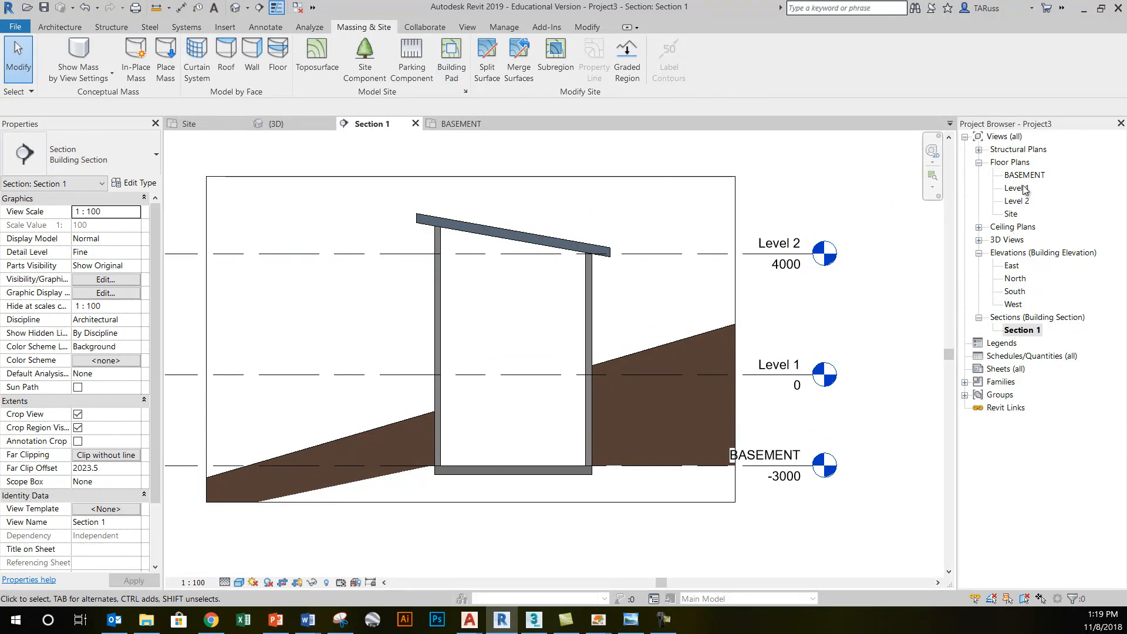
click(513, 473)
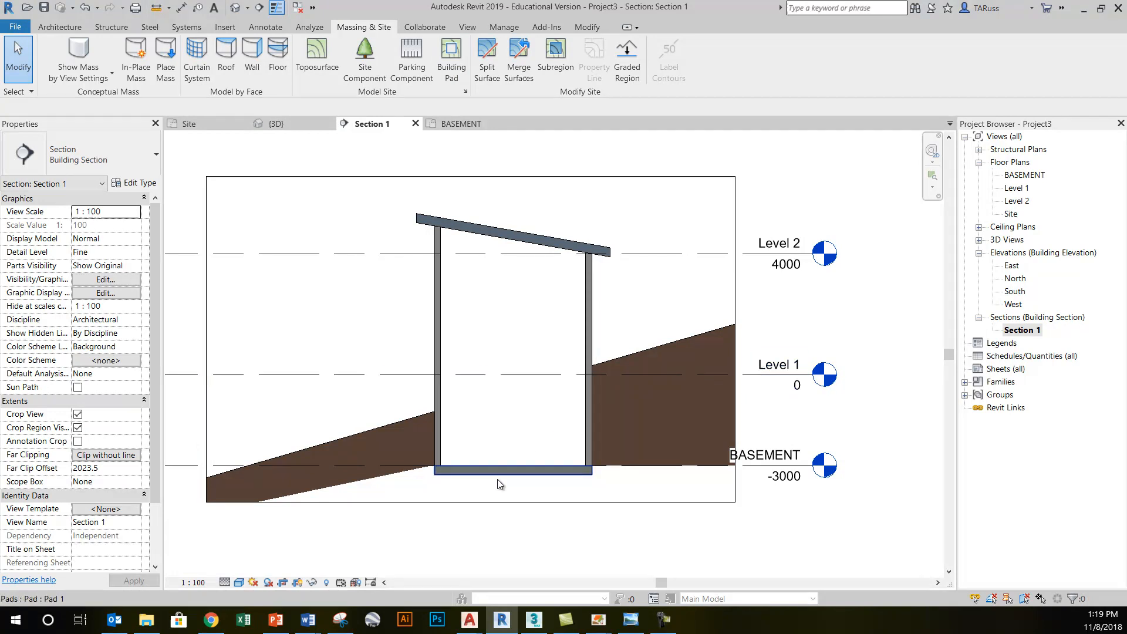
click(511, 472)
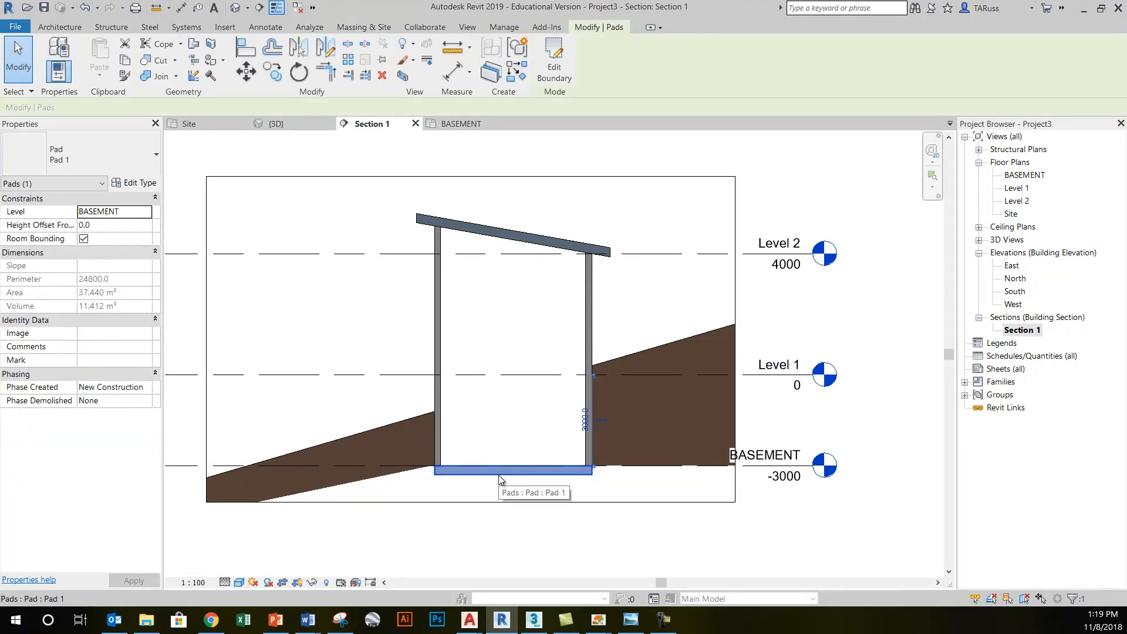
mouse_move(1062, 207)
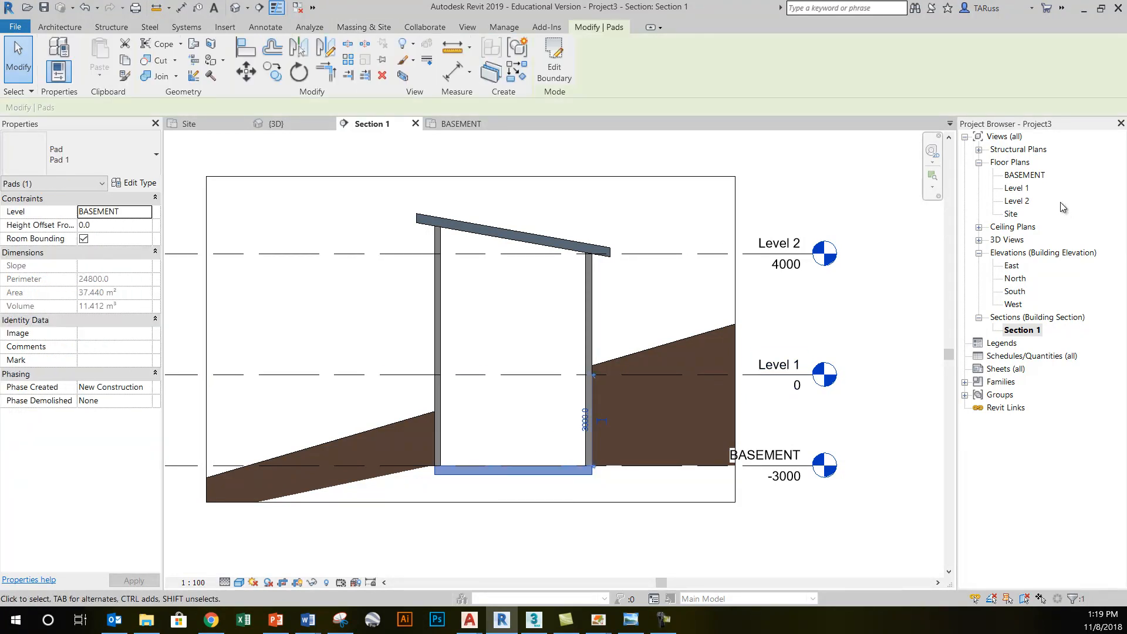
double_click(1025, 175)
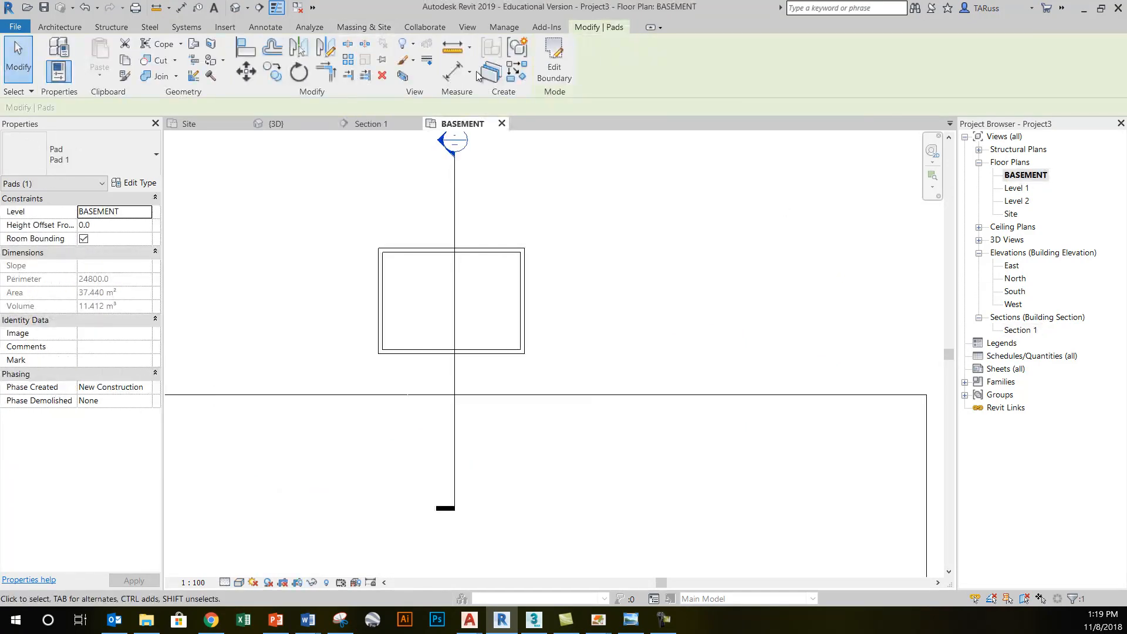
Put the pad on Level 1 with a 1000 height offset, then orbit to inspect
click(554, 57)
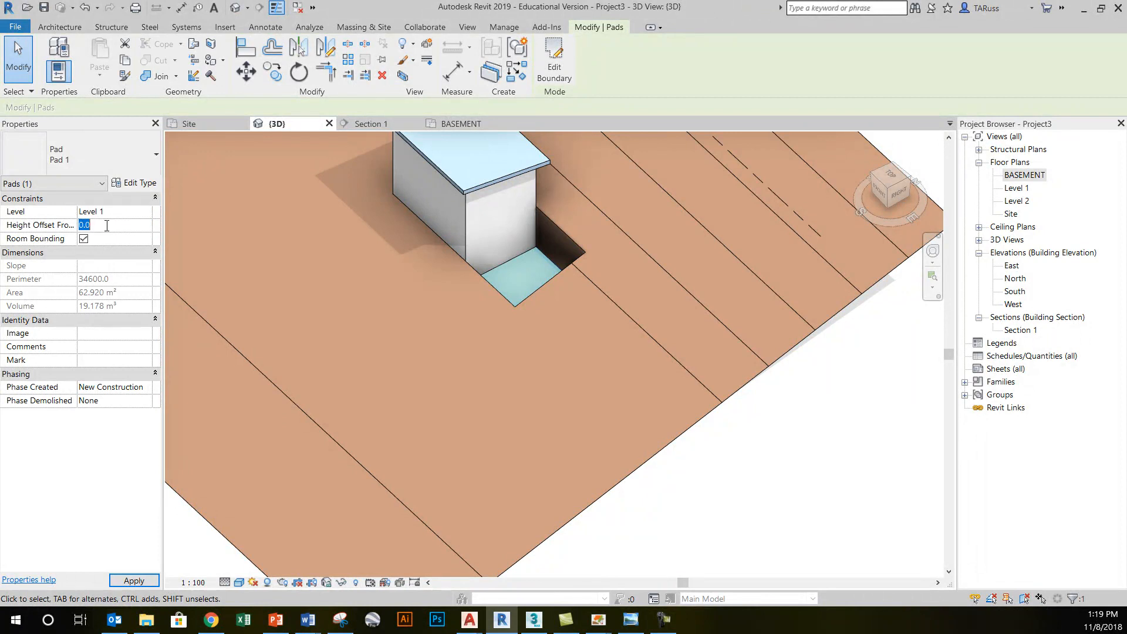
text(1000.0)
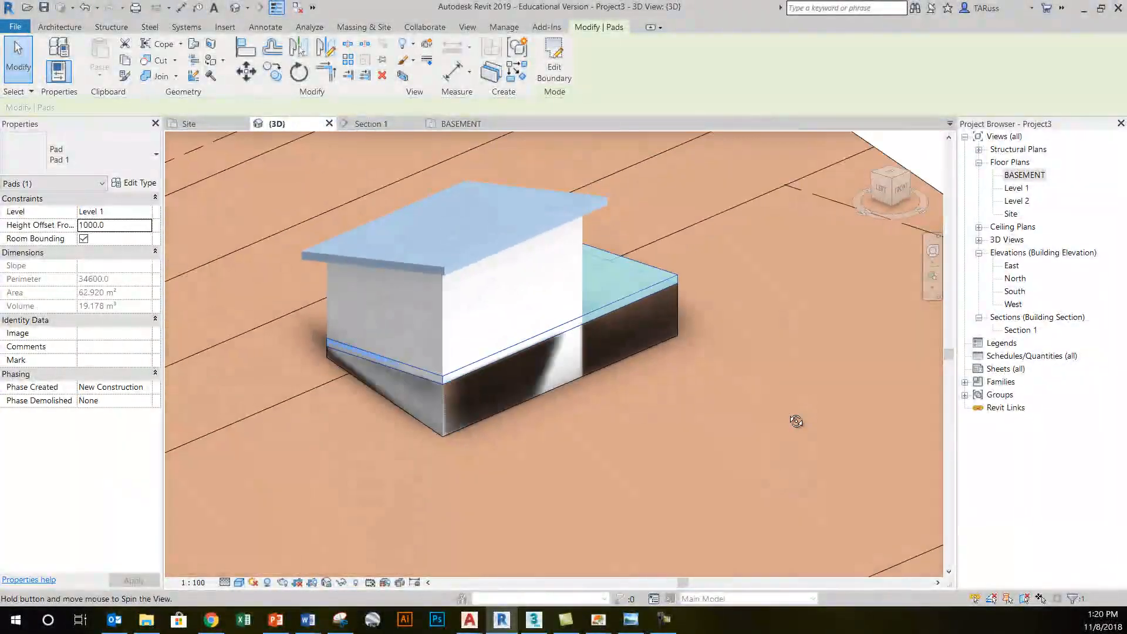
drag(796, 421, 532, 368)
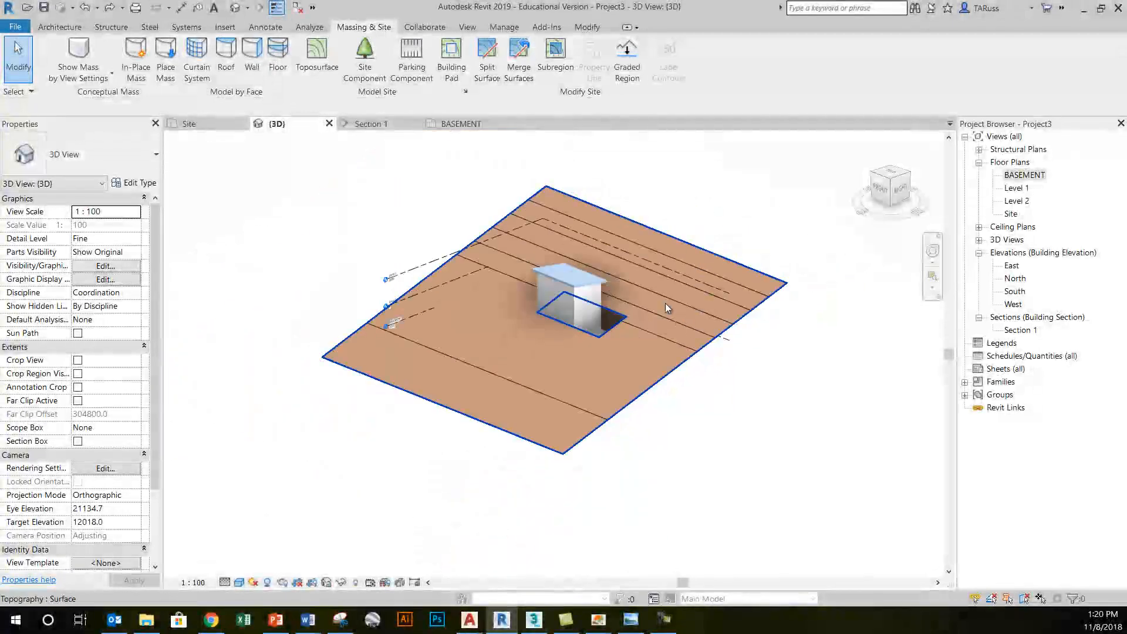
mouse_move(626, 311)
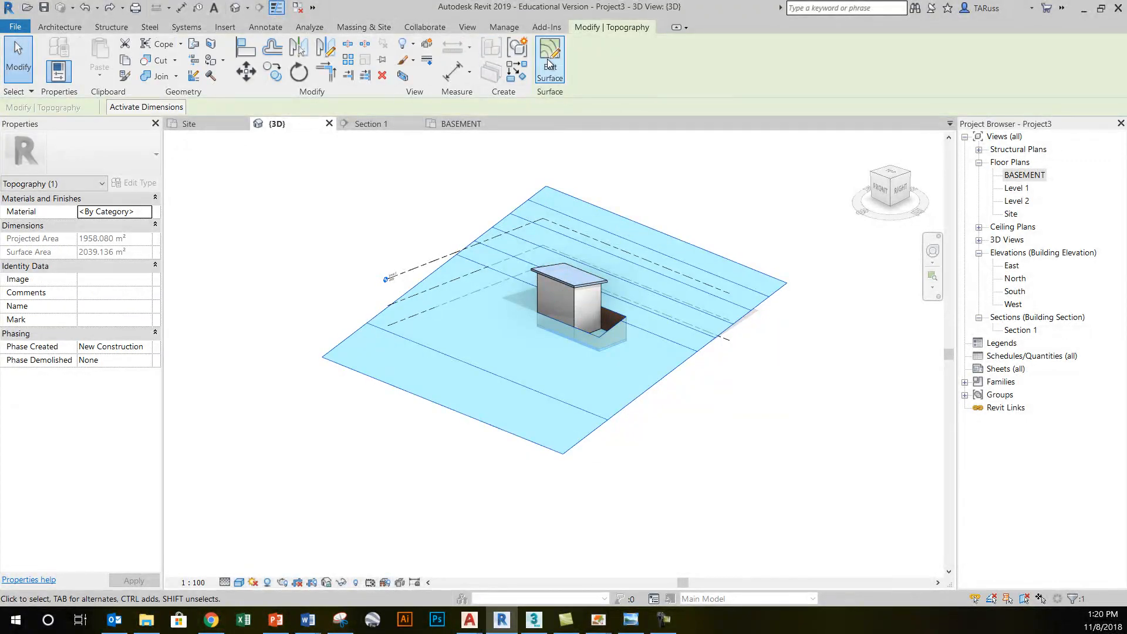
mouse_move(550, 56)
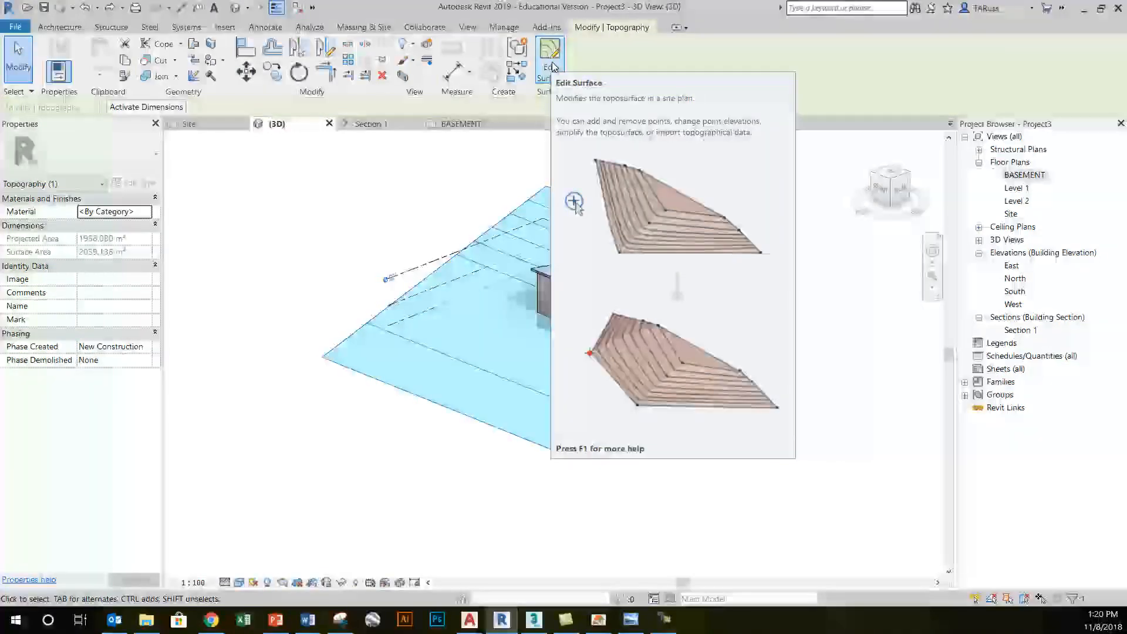
Edit the toposurface and place two interior points in front of the shed, orbiting to review
click(549, 50)
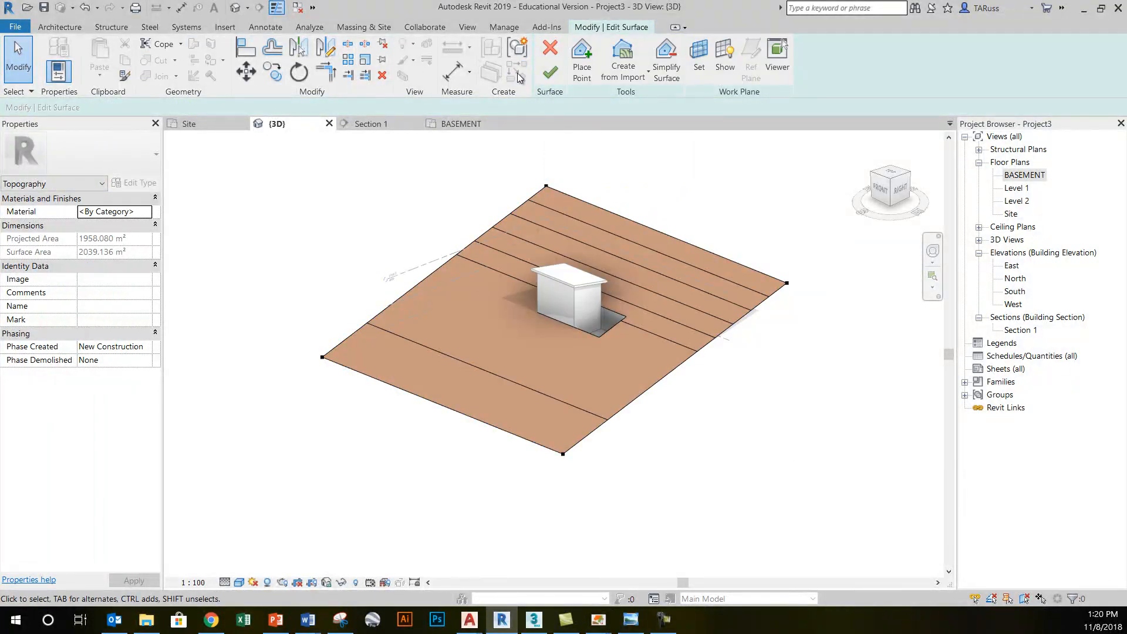
mouse_move(581, 56)
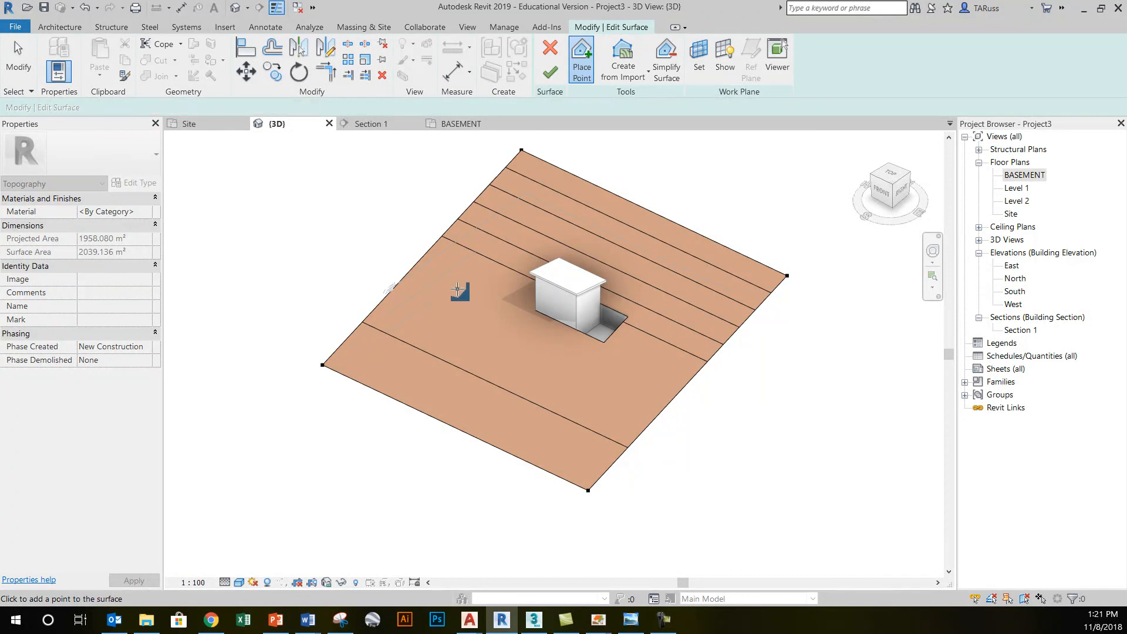
click(516, 342)
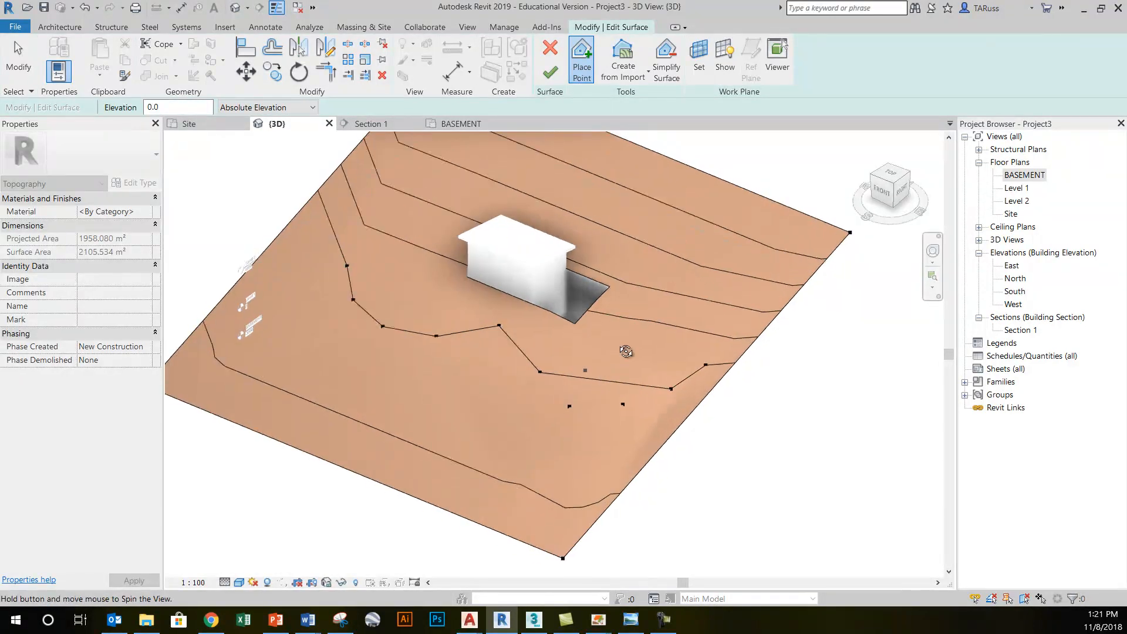
drag(625, 351, 785, 327)
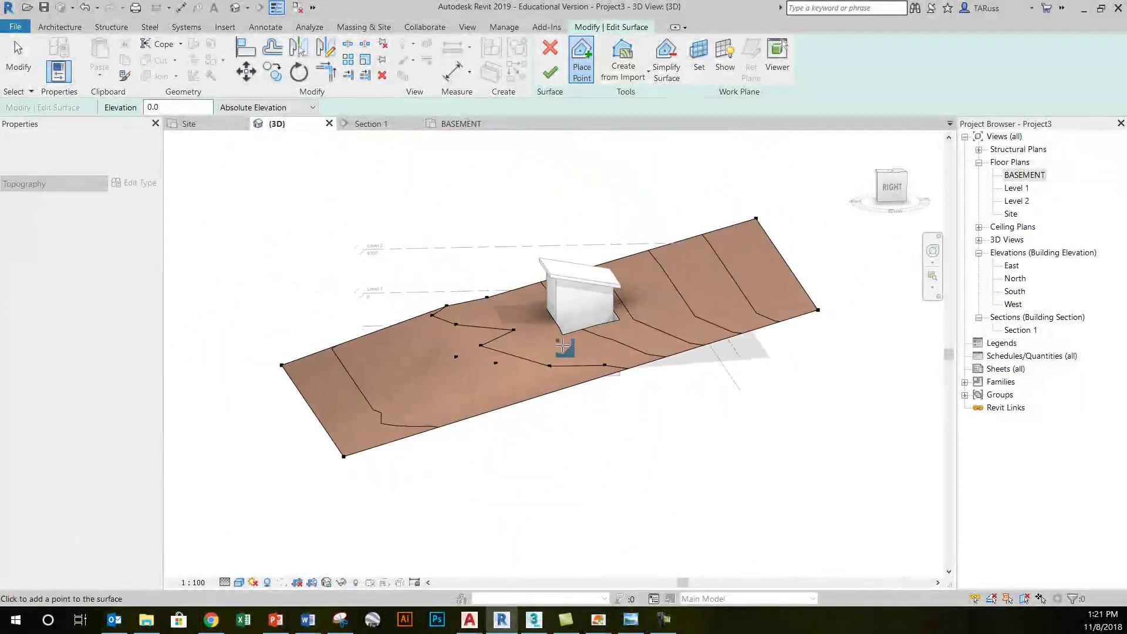
click(58, 68)
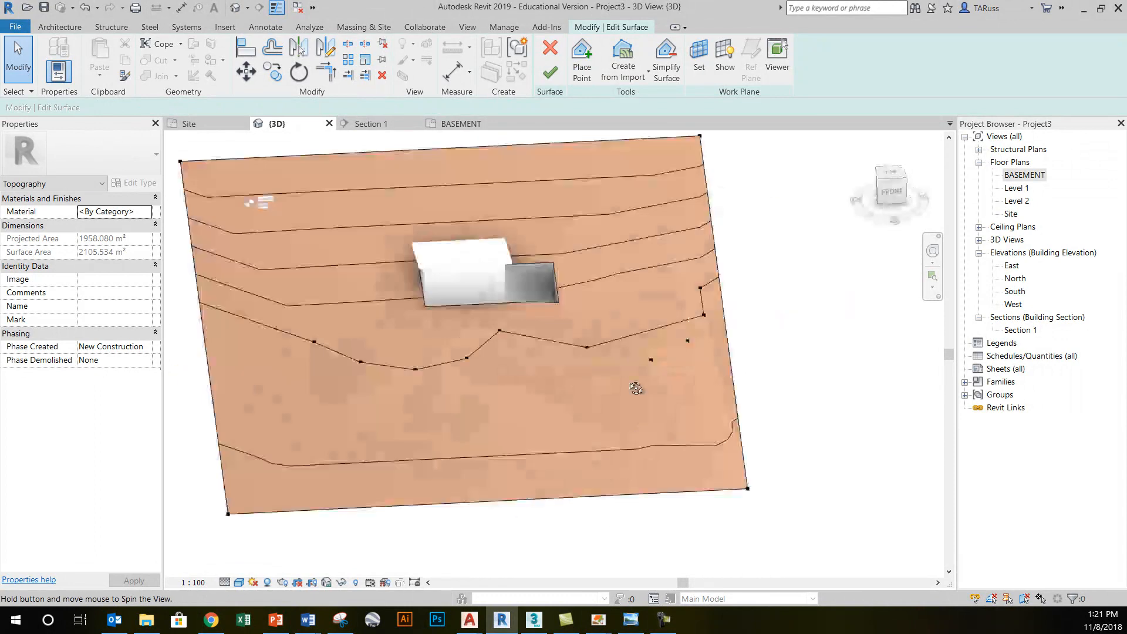
drag(637, 388, 493, 295)
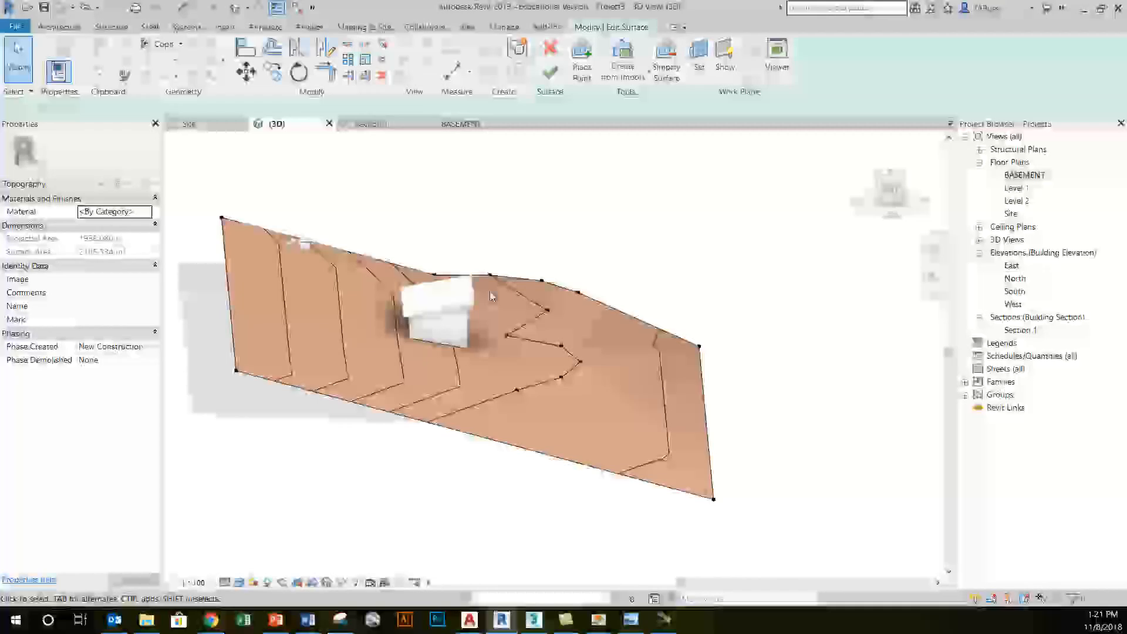
drag(492, 296, 541, 356)
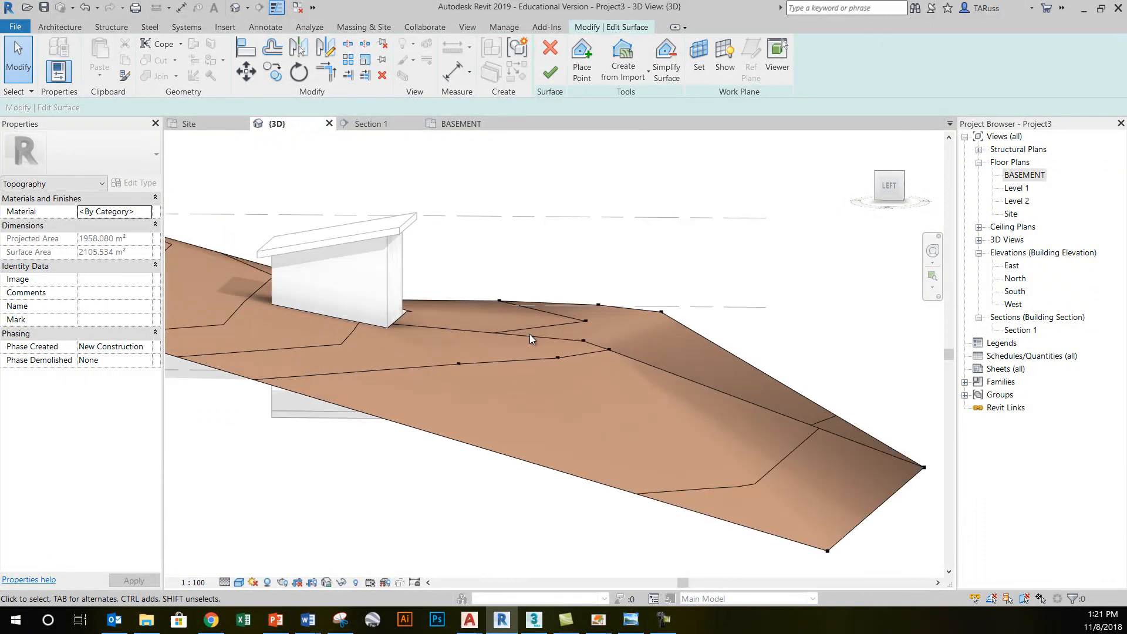
mouse_move(587, 140)
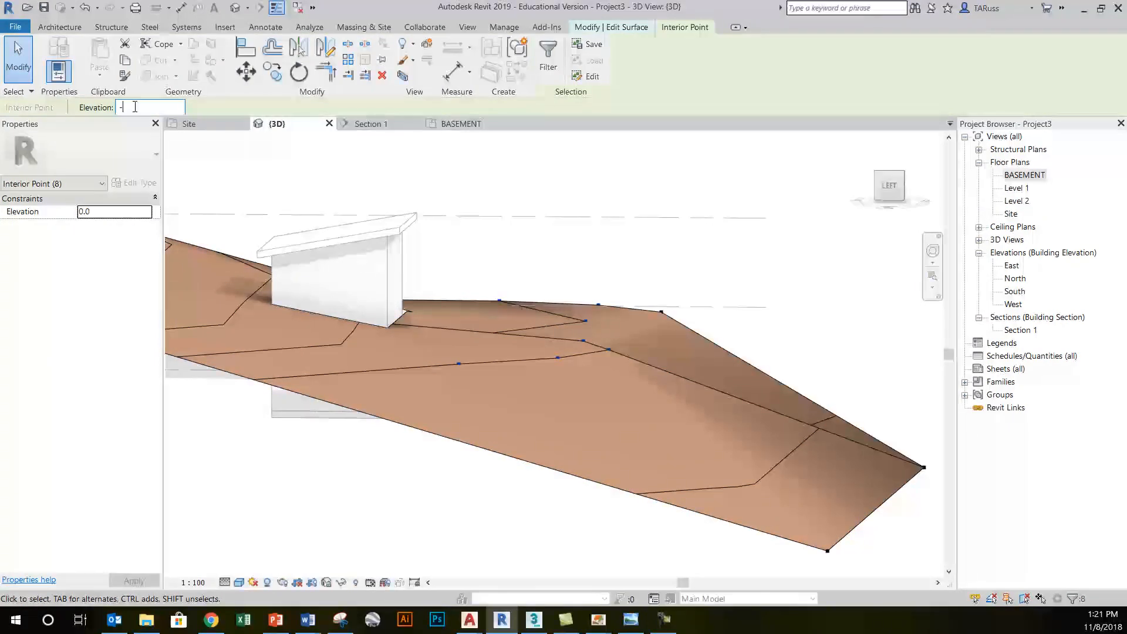
Set the eight interior points' elevation to -2000 and orbit to view the resulting swale
text(-2000.0)
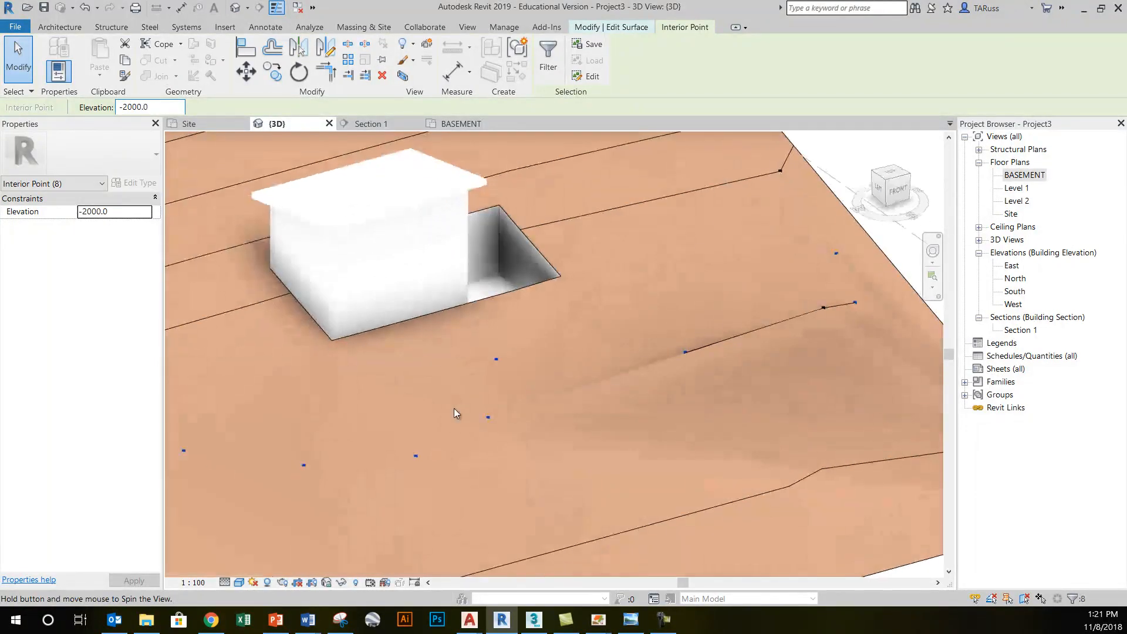
drag(455, 413, 368, 320)
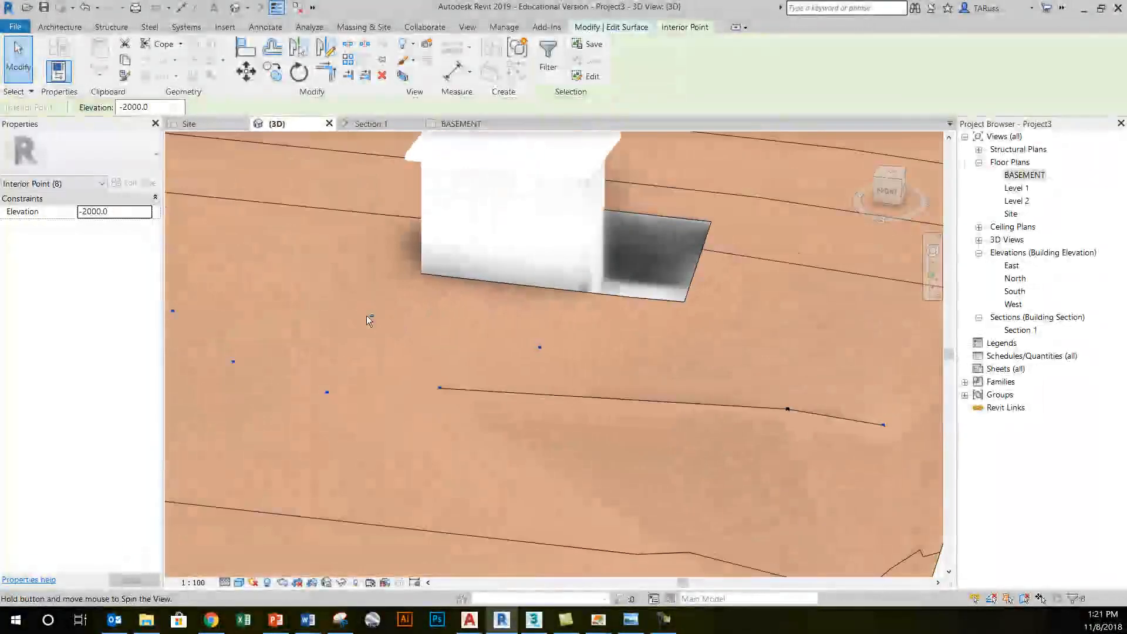
drag(366, 319, 510, 336)
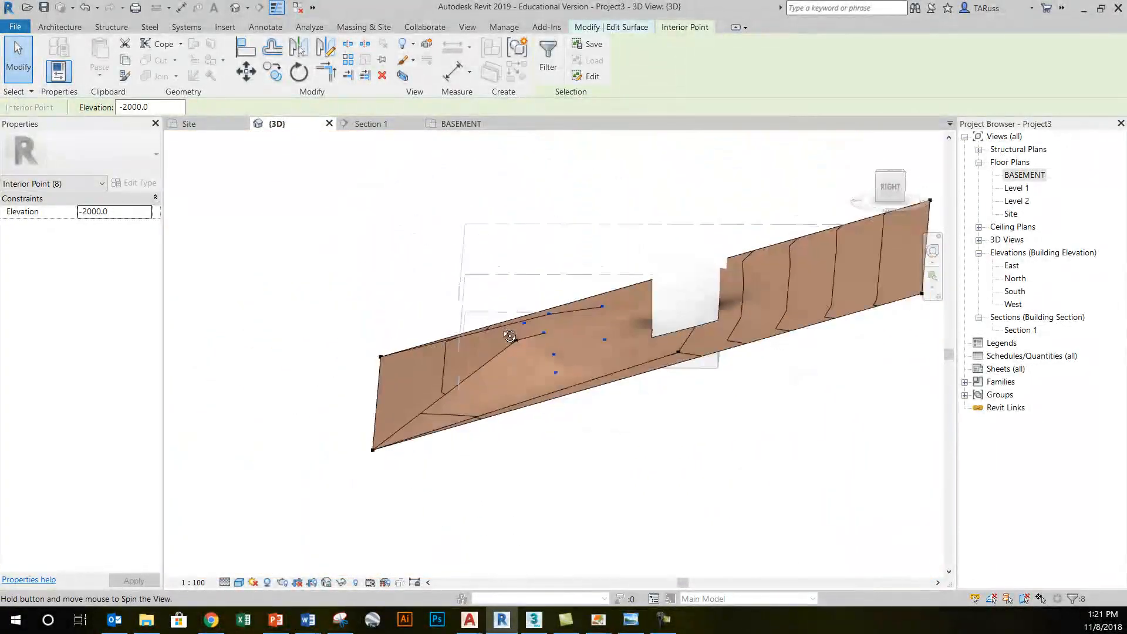
drag(510, 336, 787, 413)
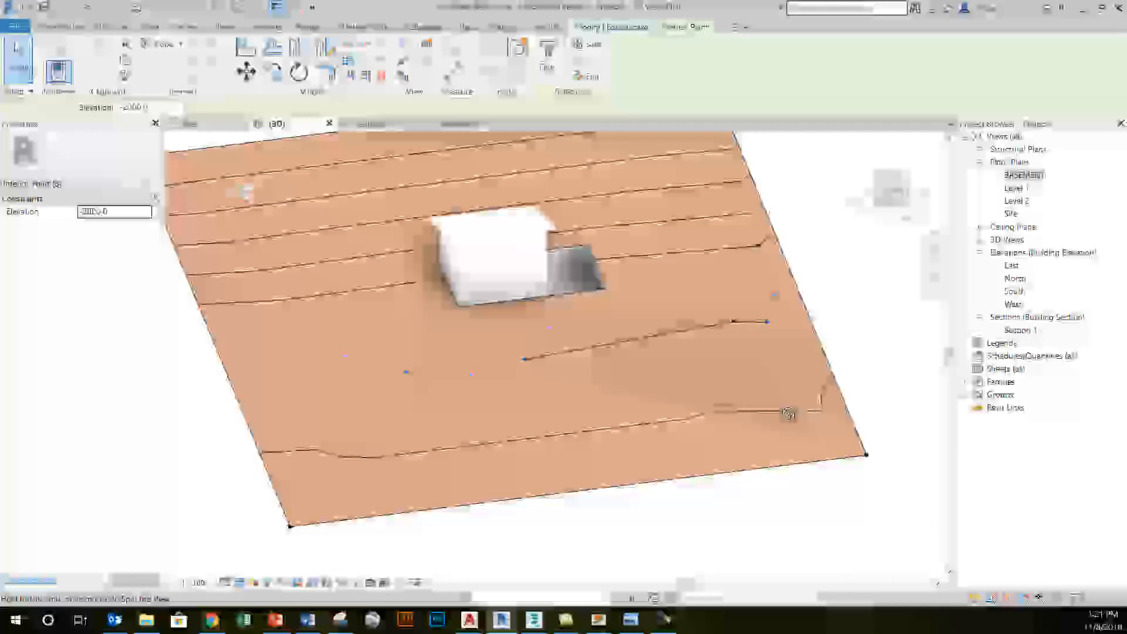